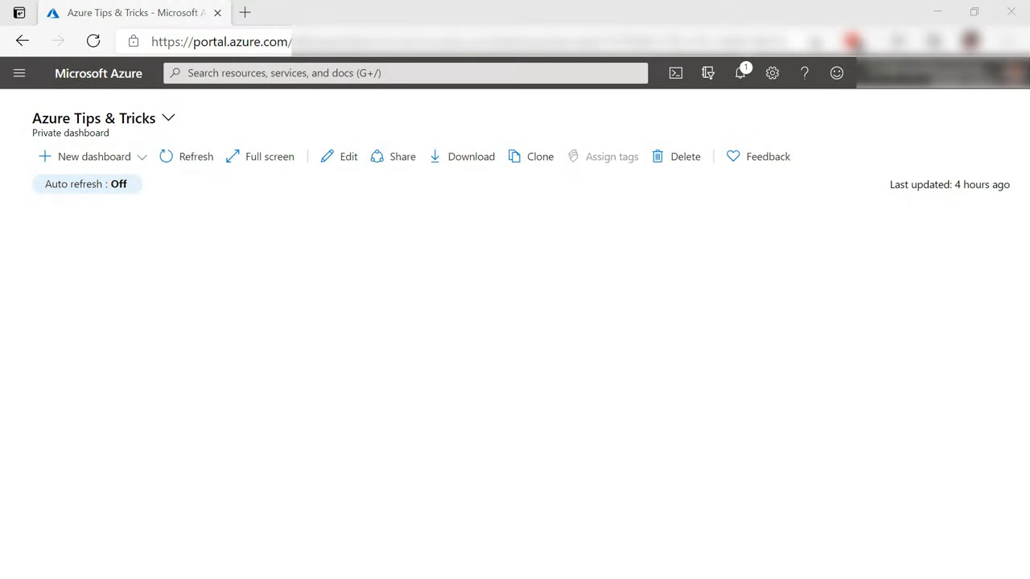
# Step: Search the Create-a-resource marketplace for "service bus" and choose the Service Bus offering
pyautogui.click(87, 156)
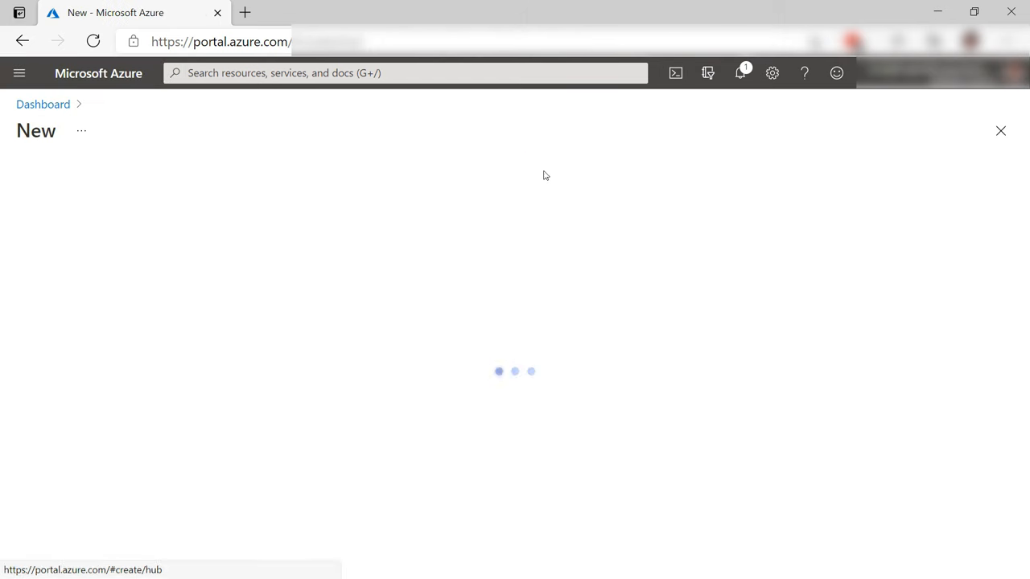
pyautogui.write('service bus')
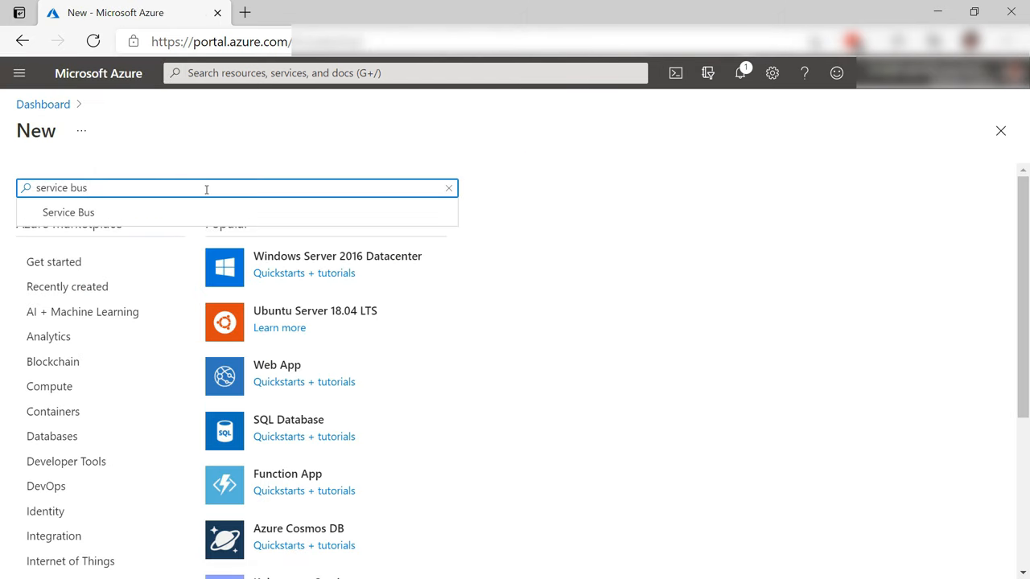
pyautogui.click(68, 212)
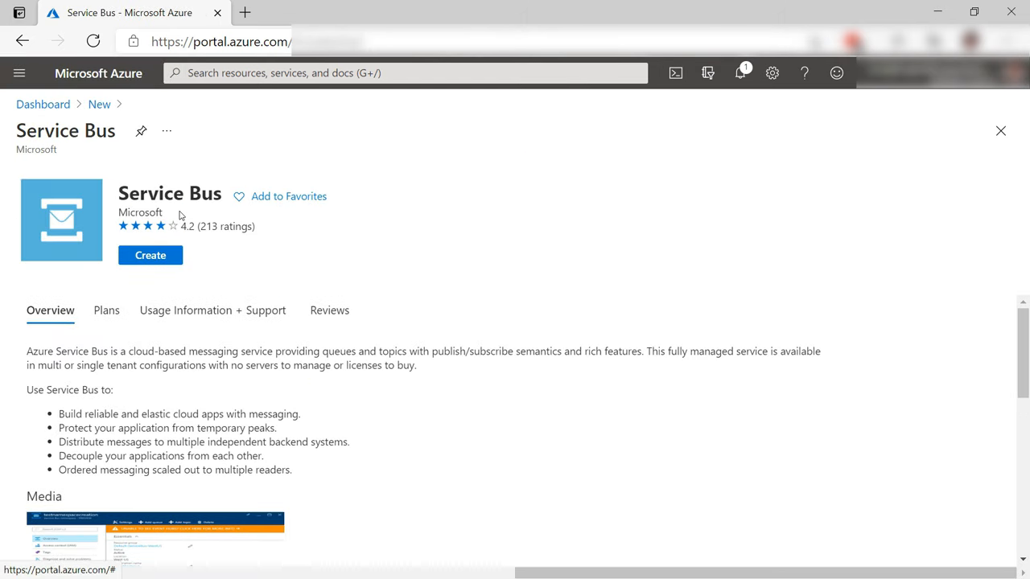
# Step: Fill in namespace name tipsandtricksnamespace with Standard pricing tier and proceed to Review + create
pyautogui.click(150, 255)
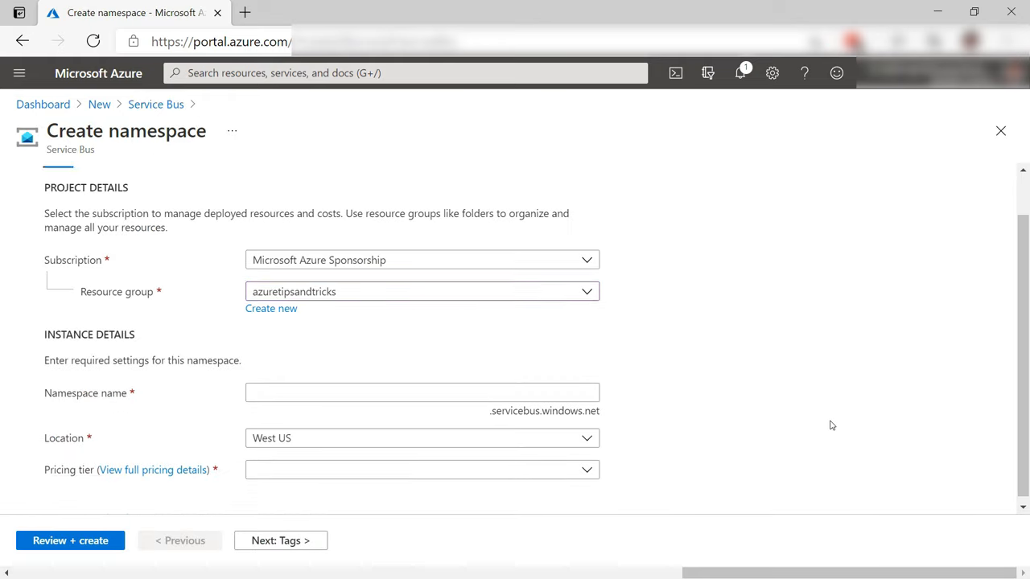
pyautogui.write('tipsand')
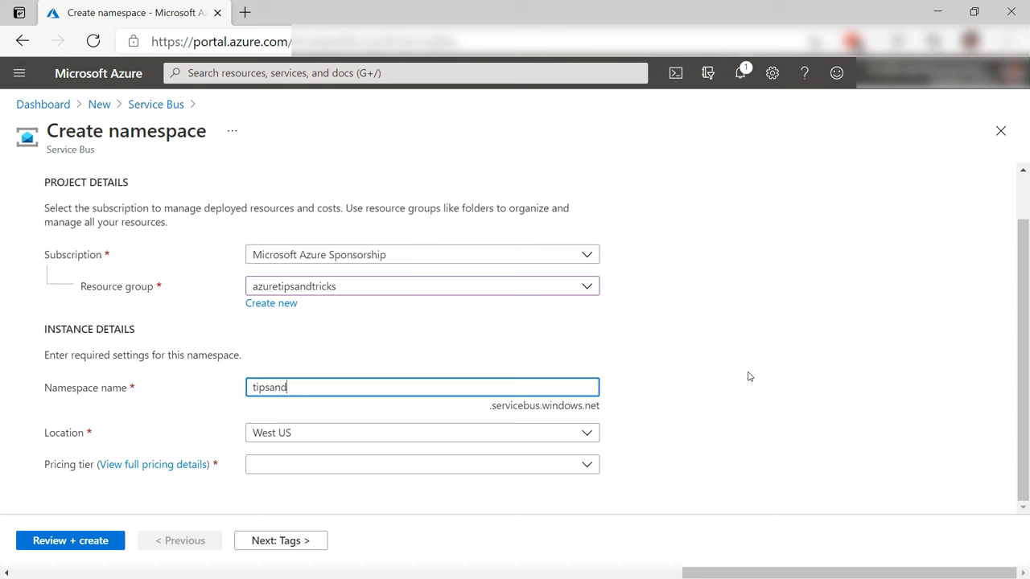
pyautogui.write('tricksnamespa')
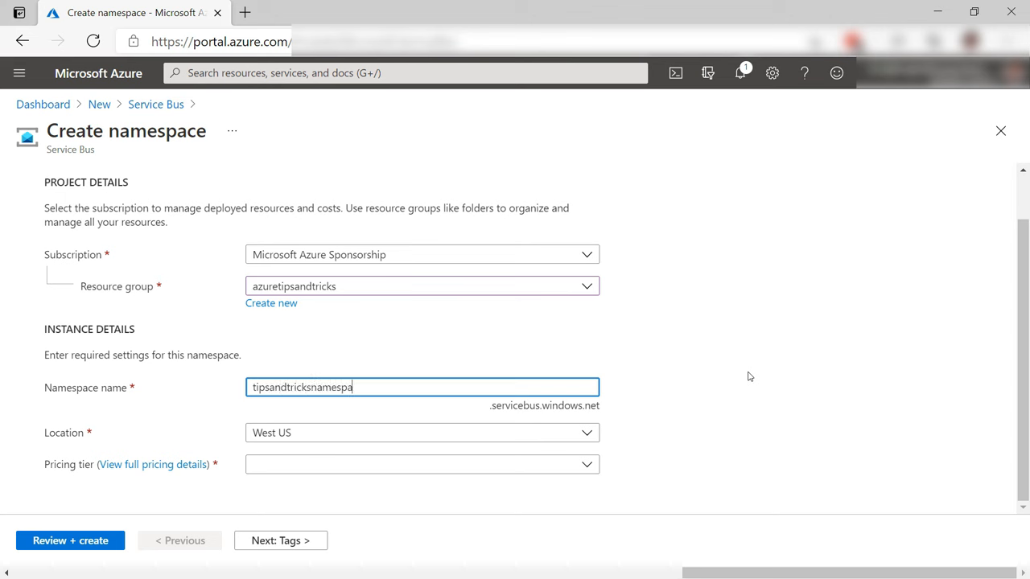
pyautogui.write('ce')
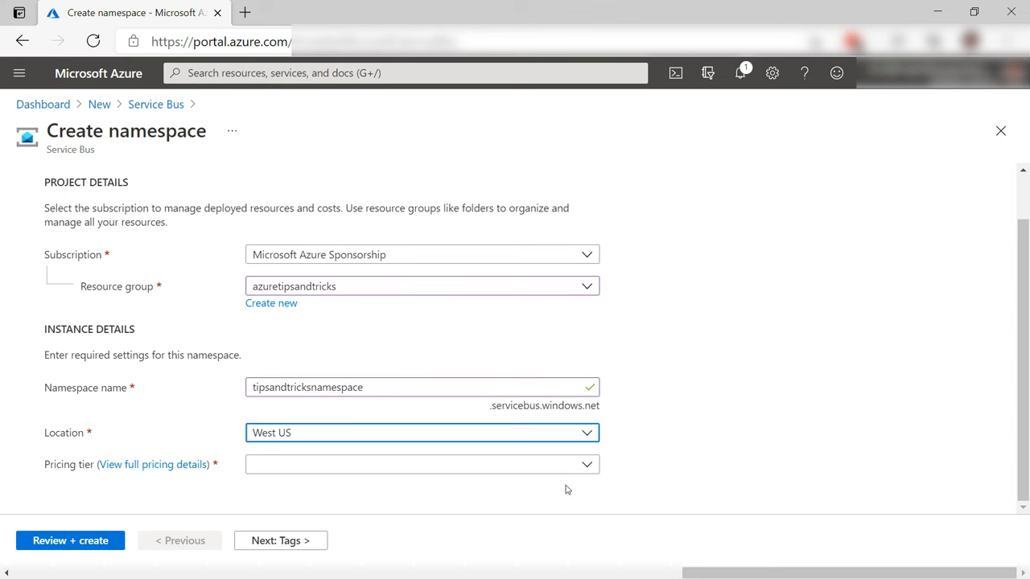
pyautogui.click(421, 463)
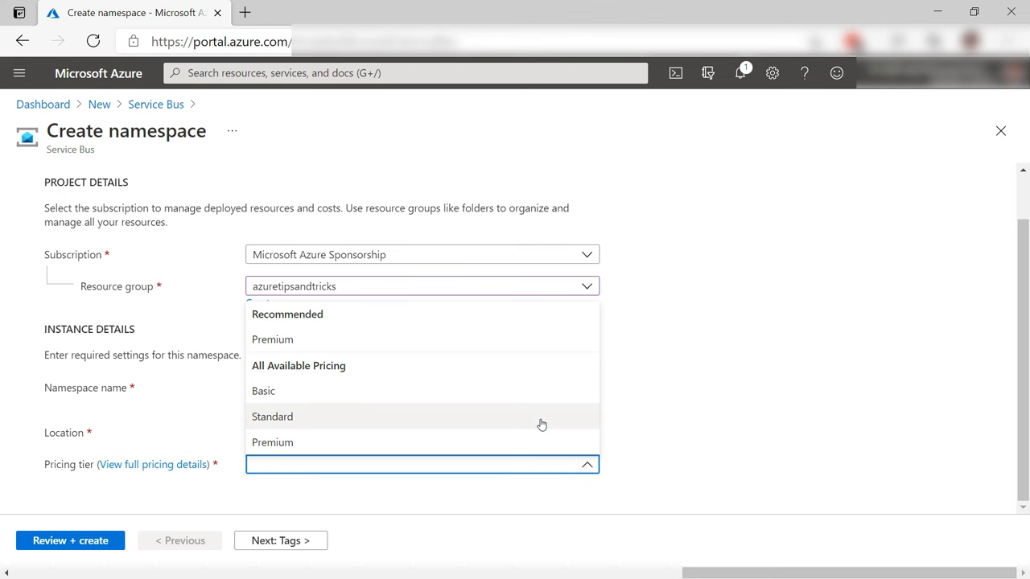
pyautogui.click(272, 415)
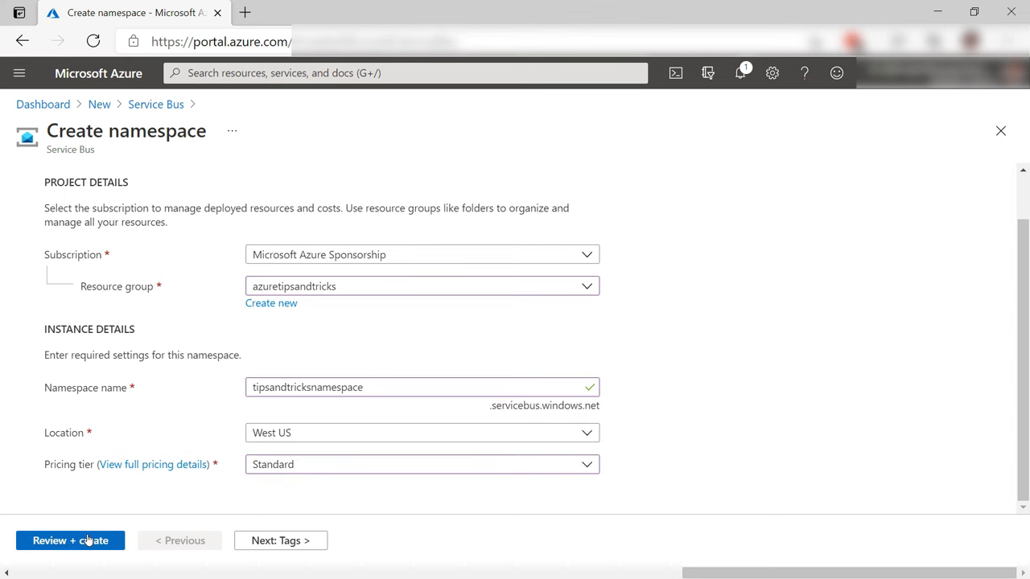
pyautogui.click(70, 541)
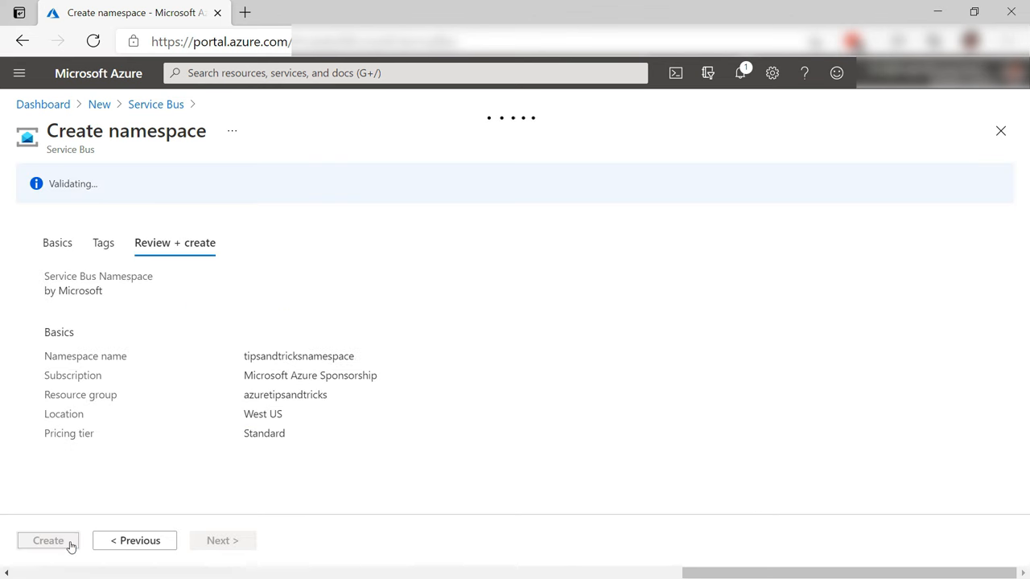
# Step: Deploy the namespace and create a topic named tipsandtrickstopic under its Topics
pyautogui.click(49, 541)
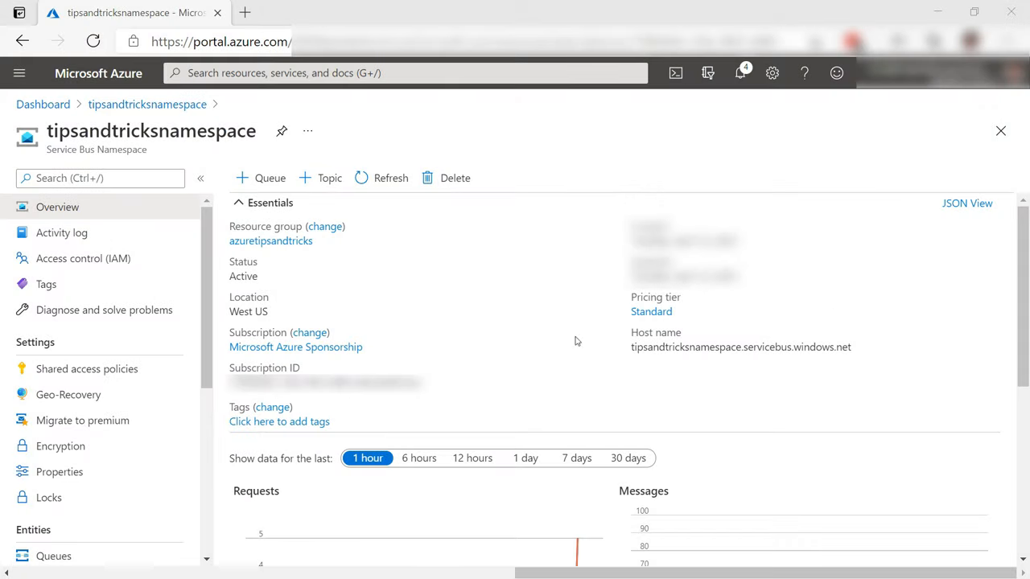
pyautogui.scroll(-3)
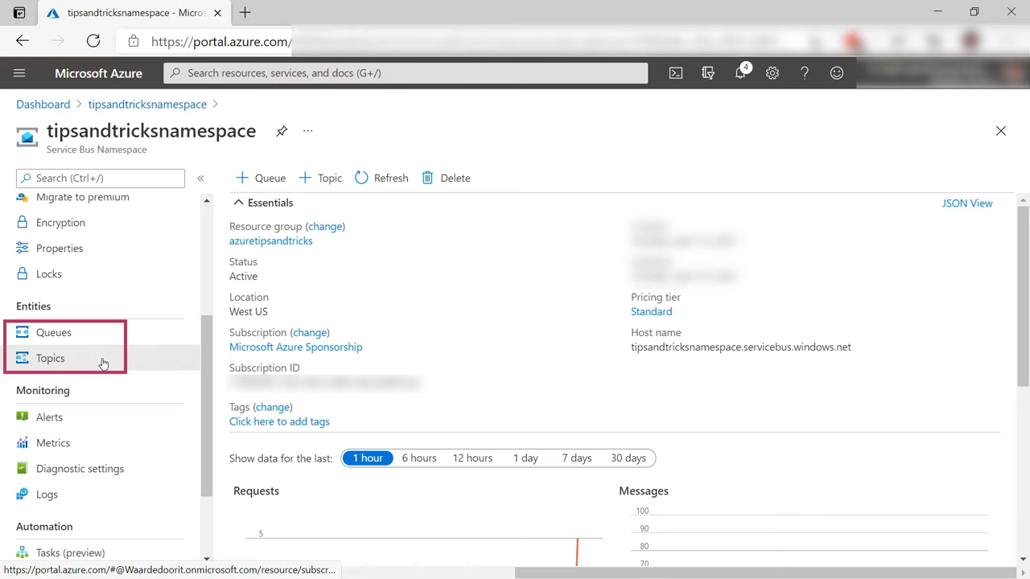
pyautogui.click(50, 357)
pyautogui.write('tipsandtrickstopic')
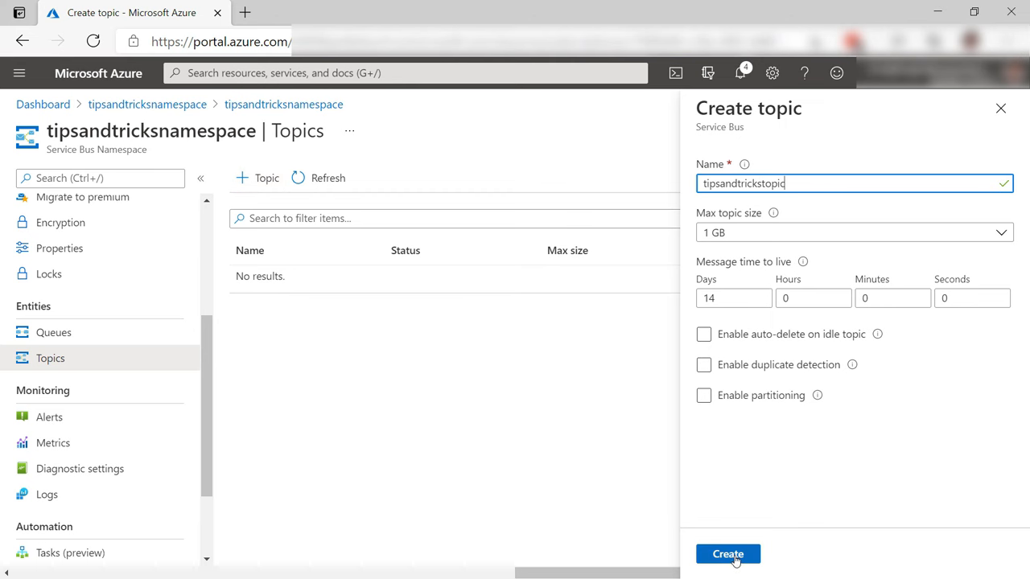
pyautogui.click(727, 554)
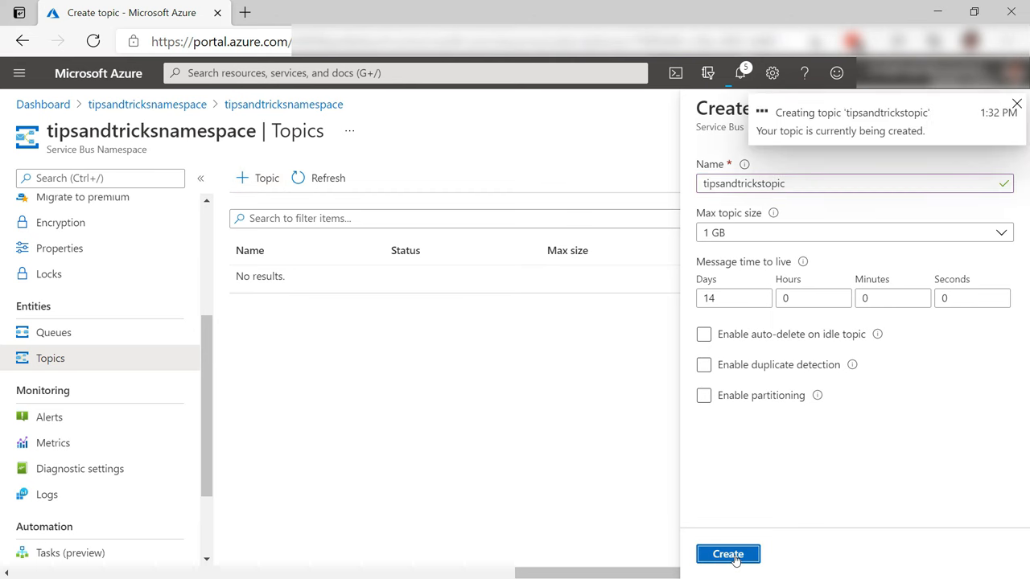
pyautogui.click(727, 553)
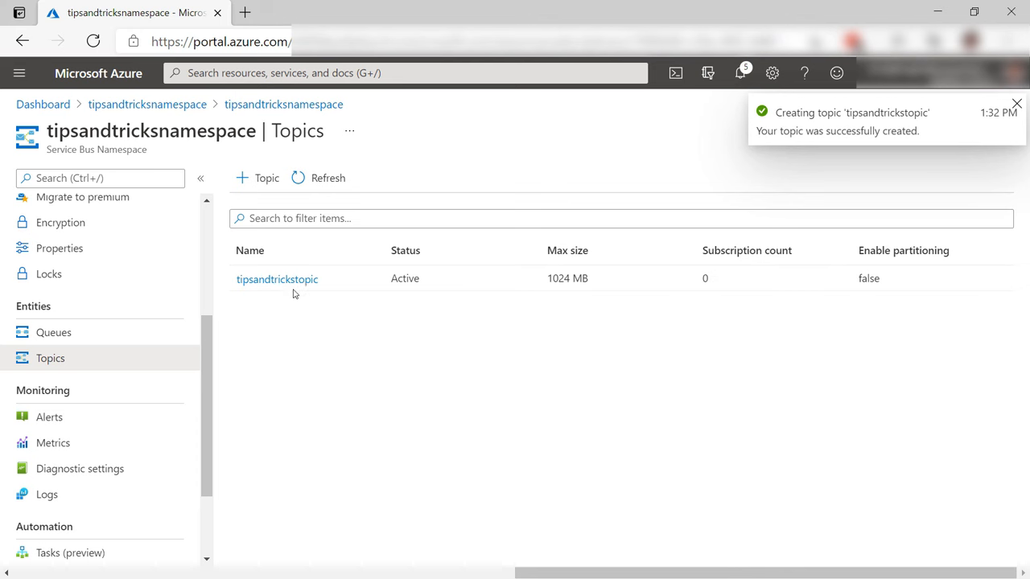
# Step: Create subscription postsubscription with max delivery count 5 on tipsandtrickstopic and view its subscription list
pyautogui.click(277, 280)
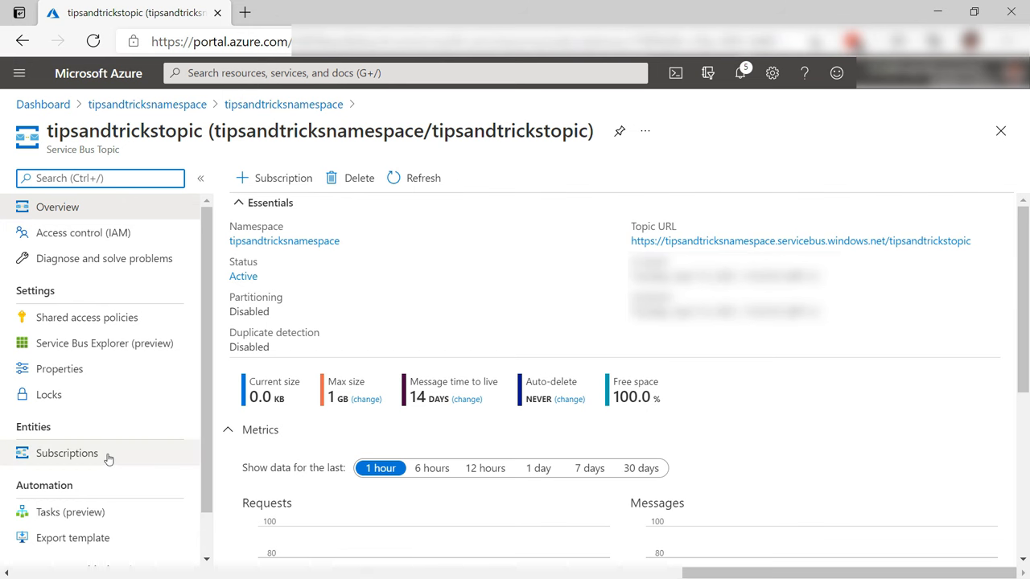
pyautogui.click(68, 454)
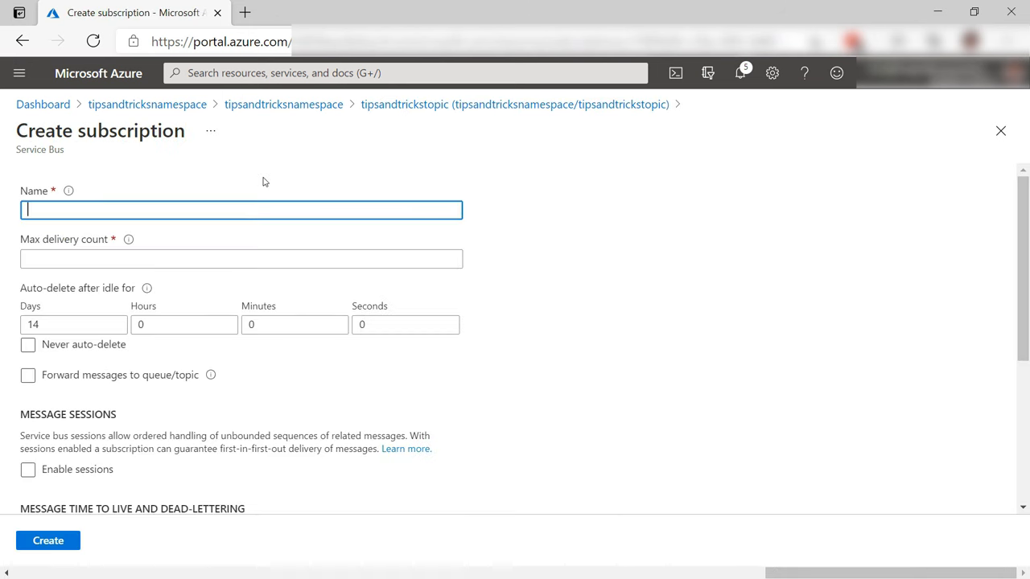
pyautogui.write('postsubscription')
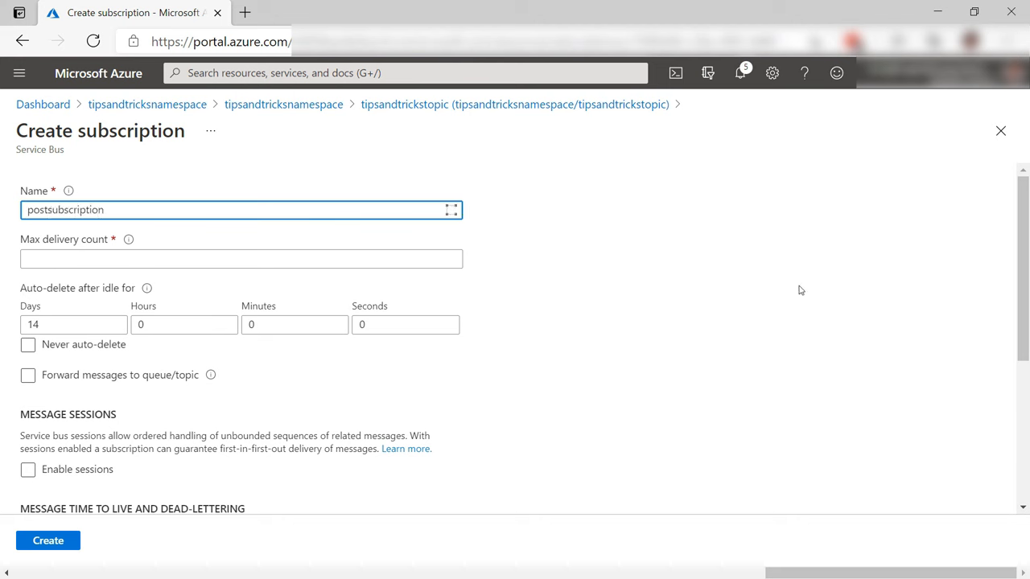
pyautogui.click(241, 258)
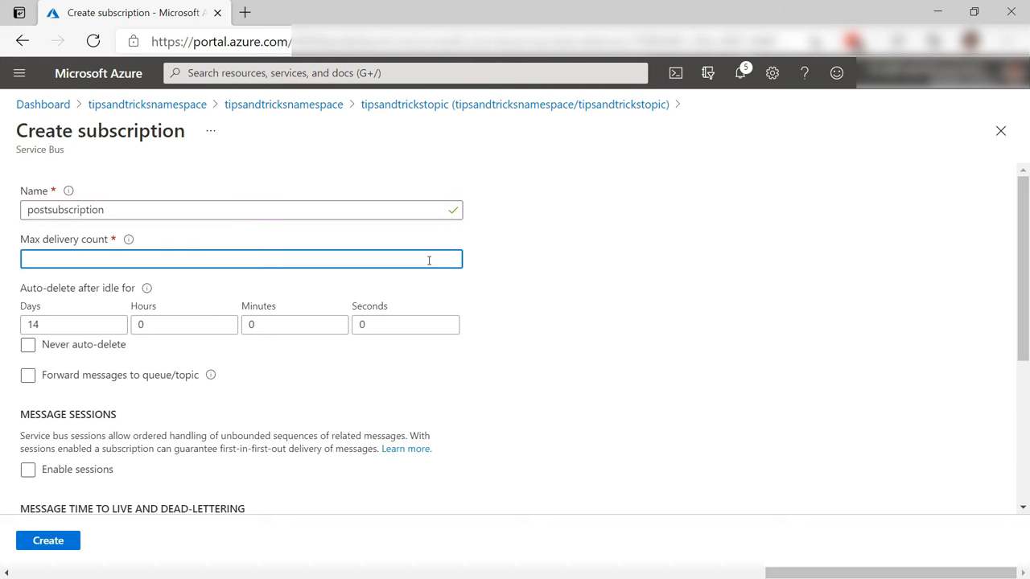
pyautogui.write('5')
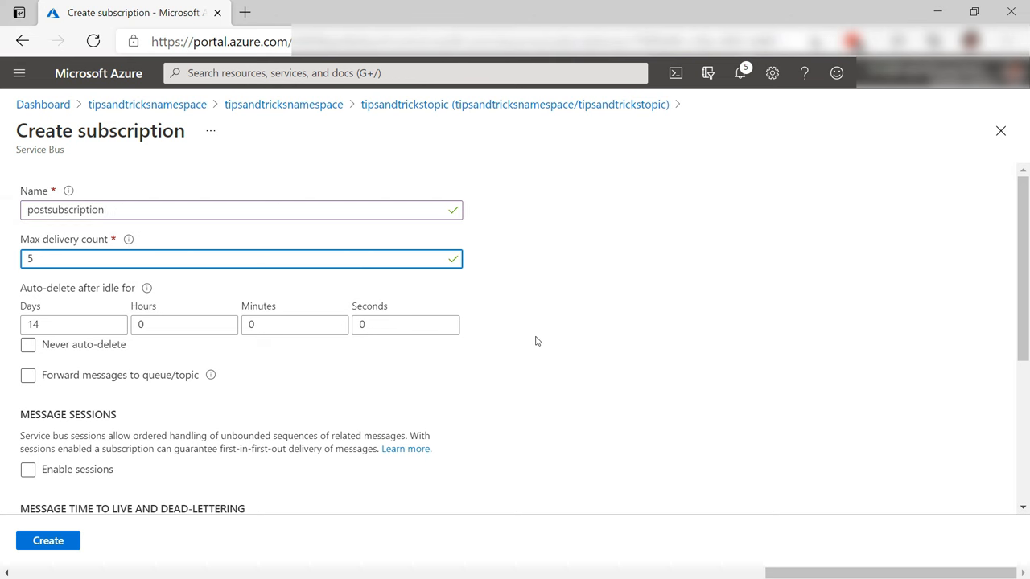
pyautogui.scroll(-3)
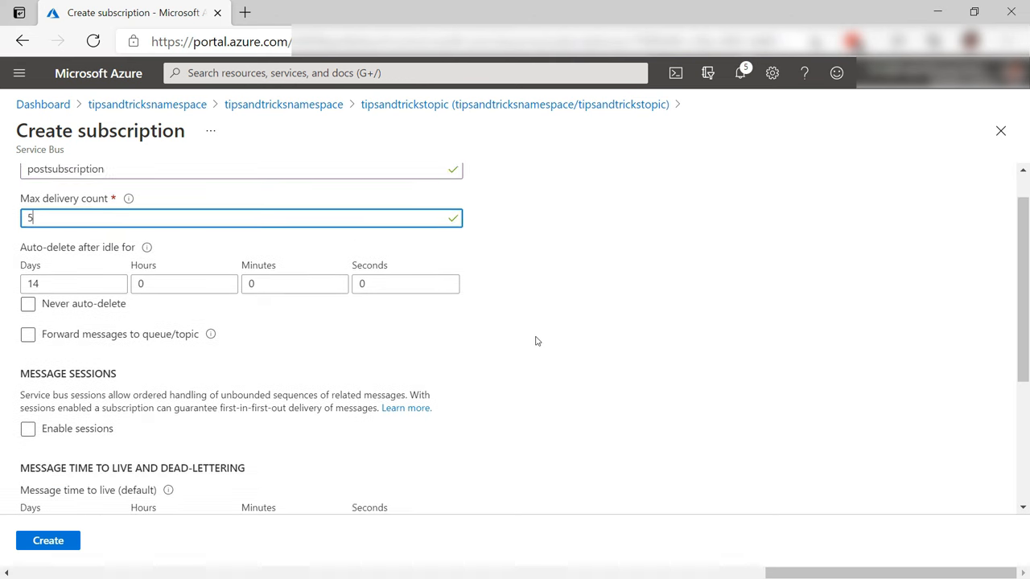
pyautogui.scroll(-3)
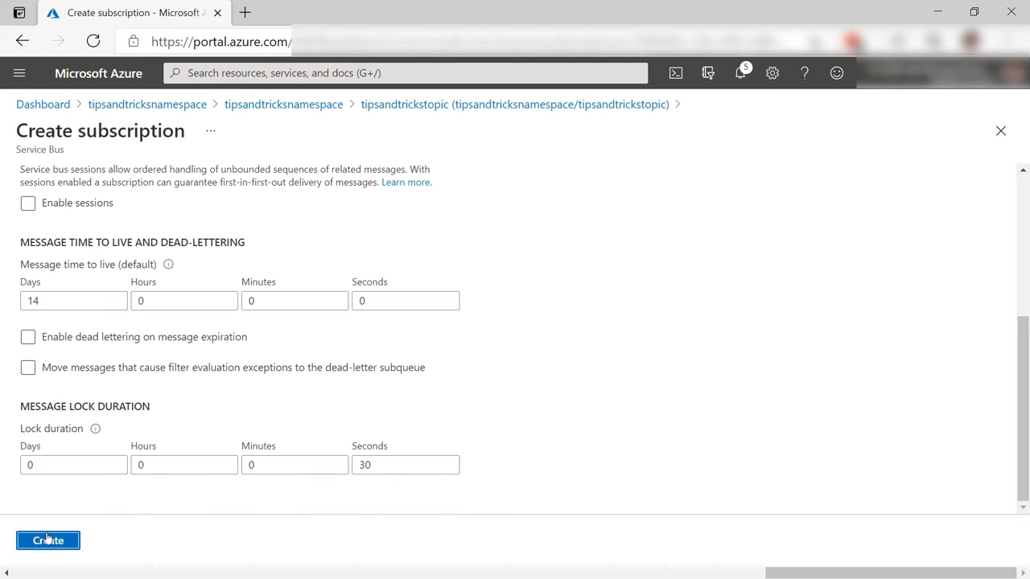
pyautogui.click(48, 540)
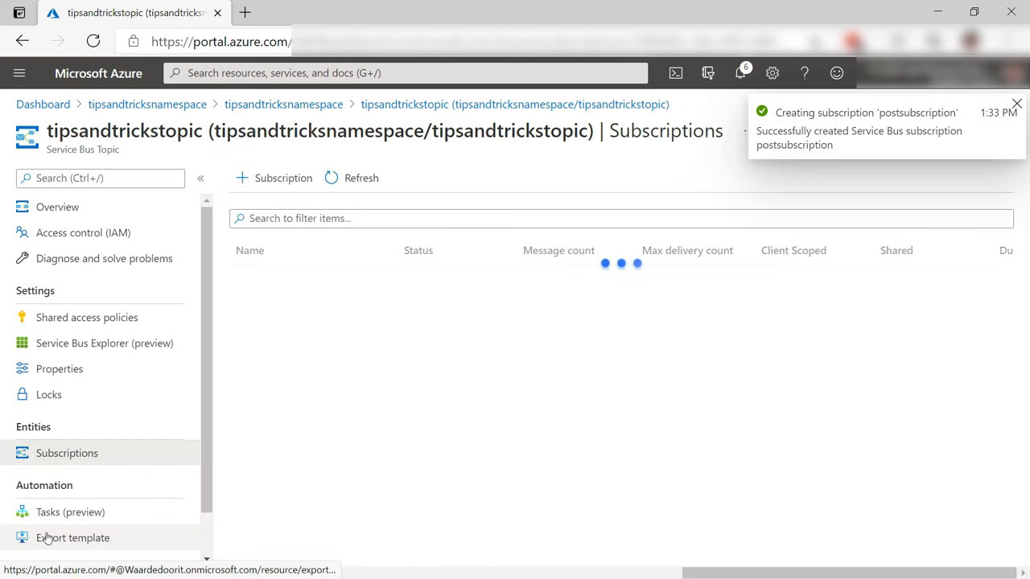
# Step: Create a second subscription videosubscription with max delivery count 5
pyautogui.click(273, 177)
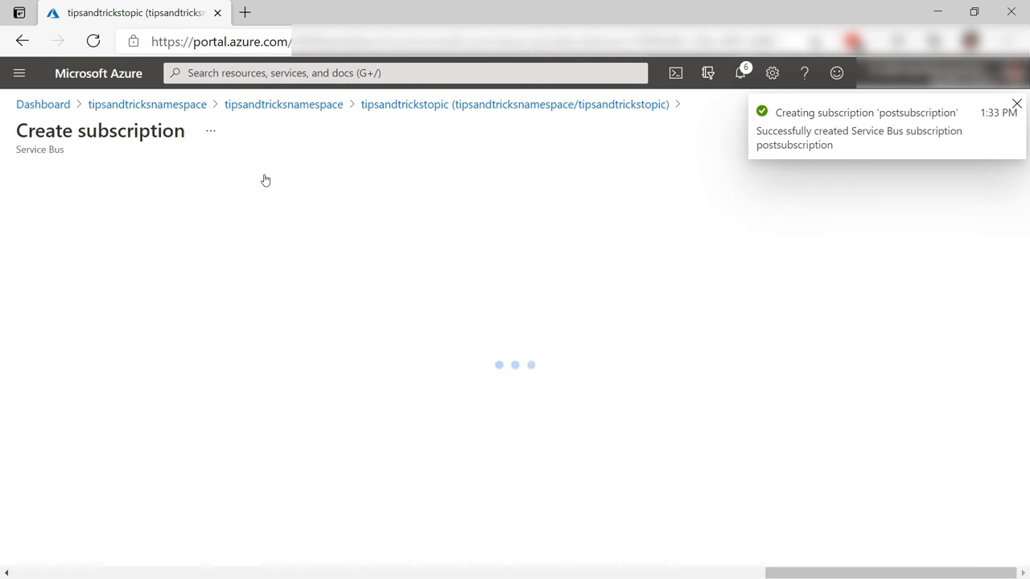
pyautogui.write('video')
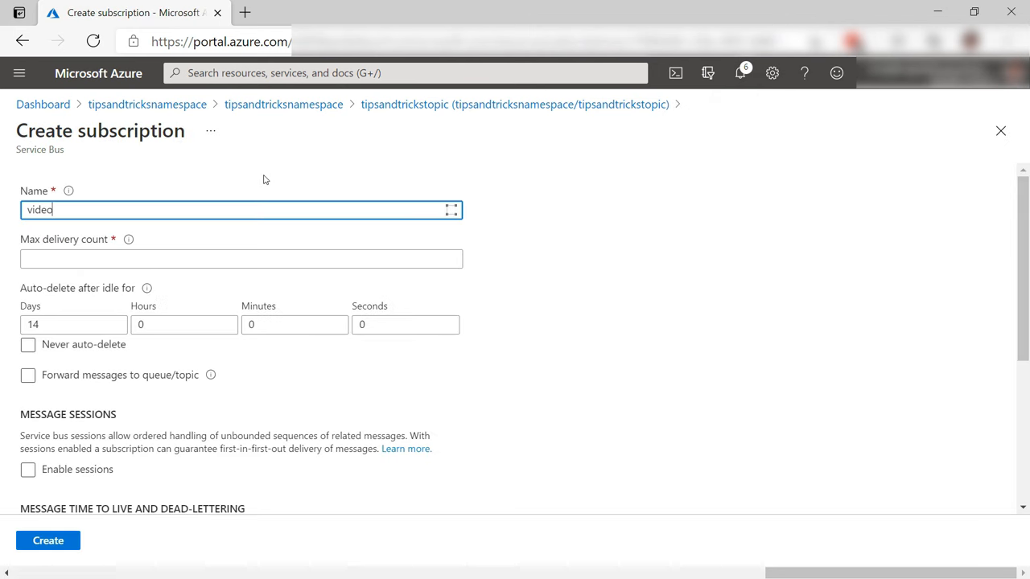
pyautogui.write('subscription')
pyautogui.click(241, 257)
pyautogui.write('5')
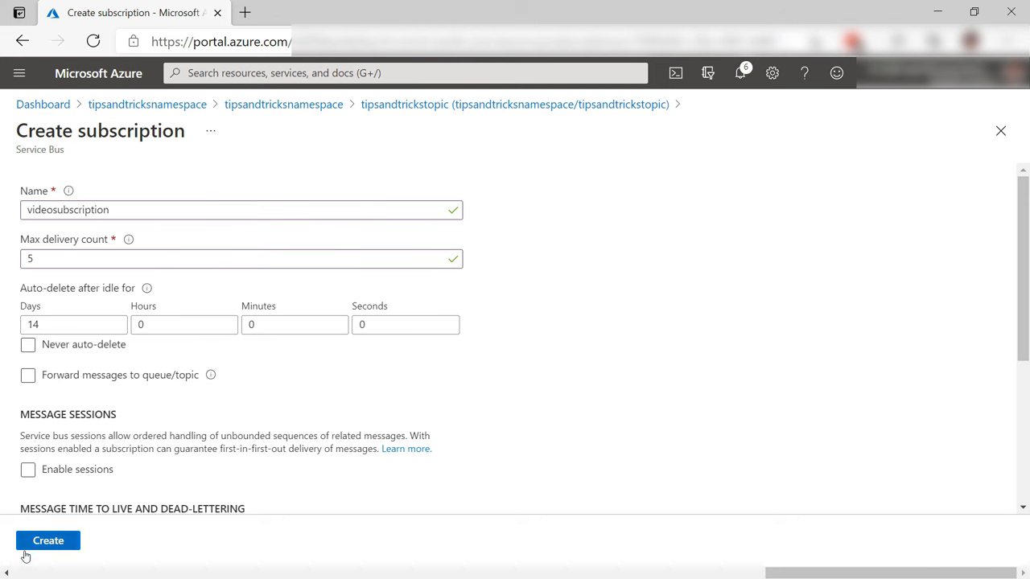
pyautogui.click(48, 540)
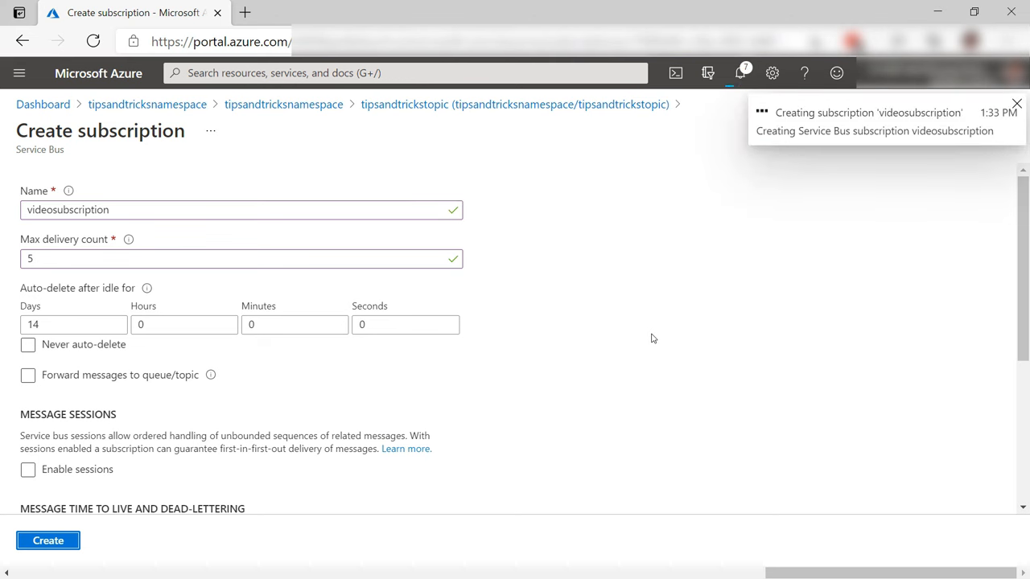
pyautogui.click(48, 541)
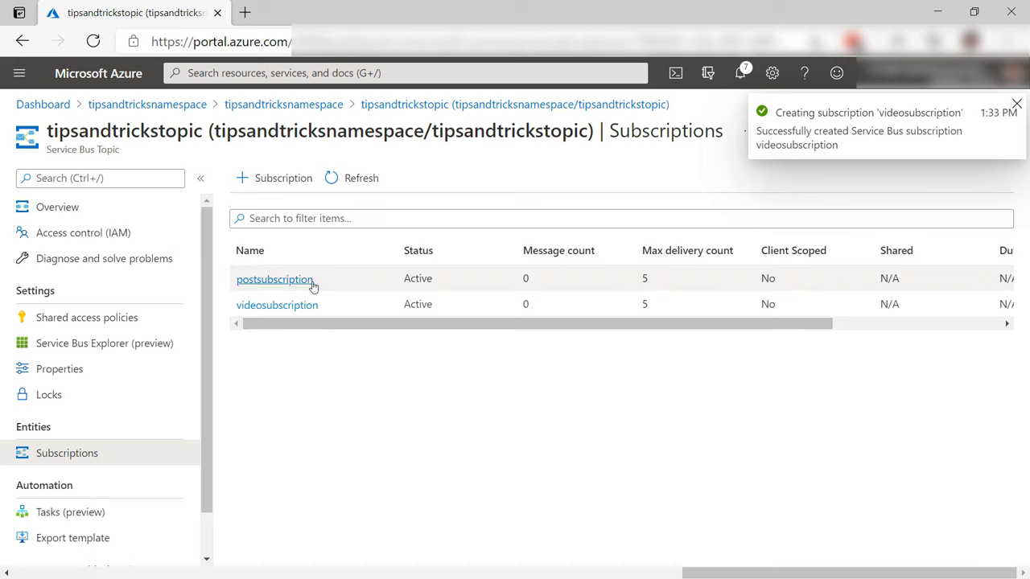
# Step: On postsubscription, save a correlation filter postfilter matching label = post
pyautogui.click(274, 280)
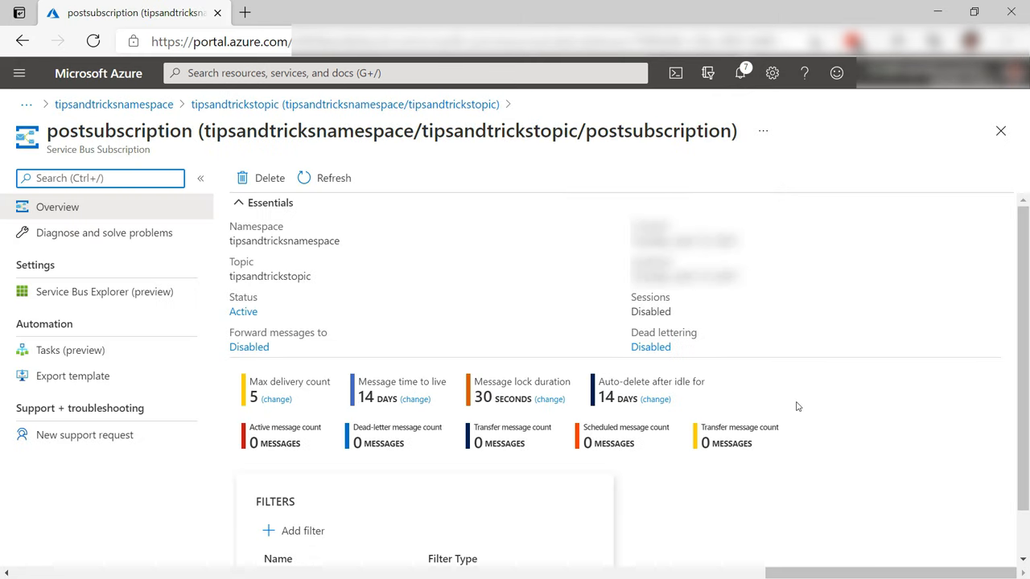
pyautogui.scroll(-3)
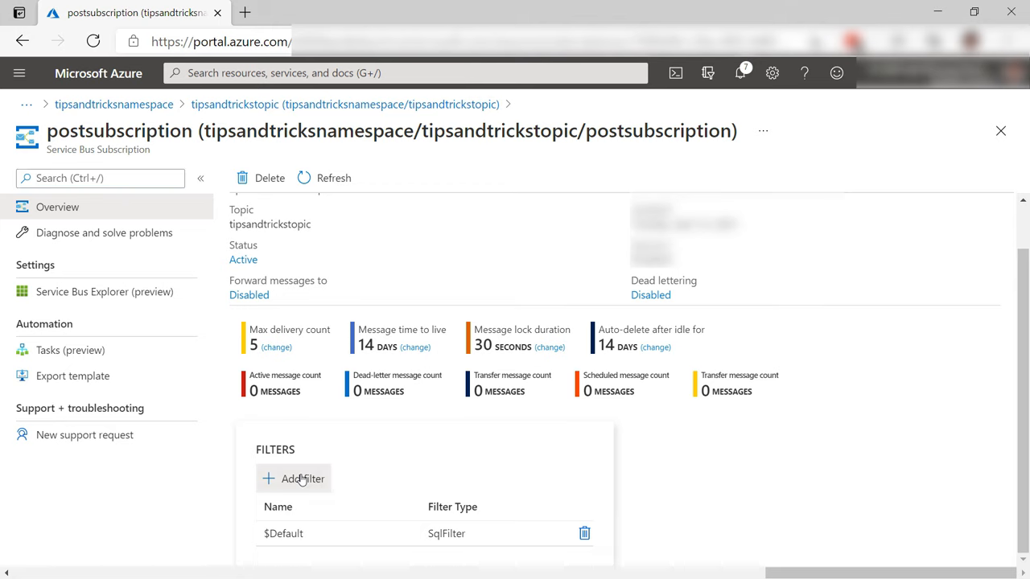
pyautogui.click(302, 480)
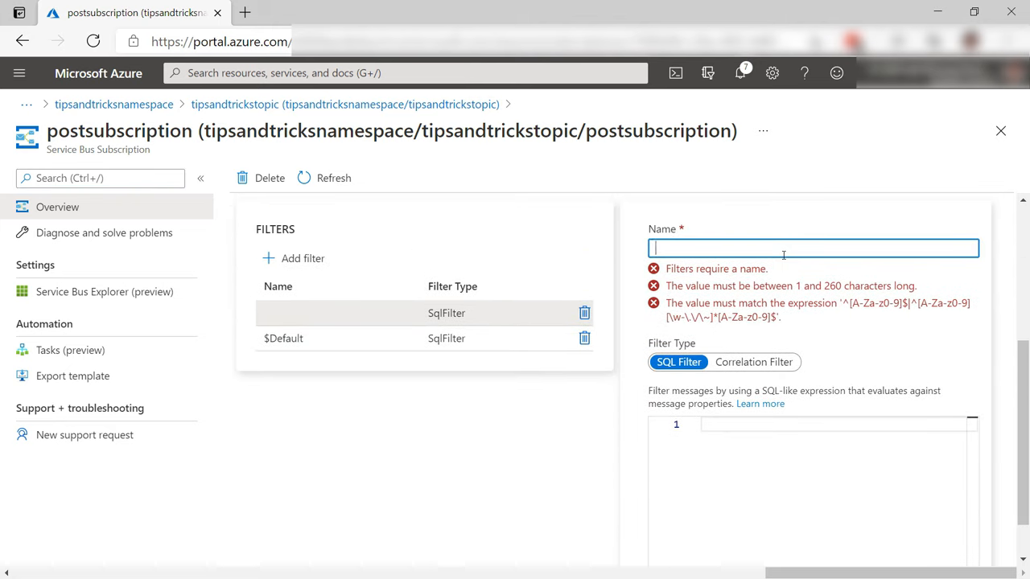
pyautogui.write('postfilter')
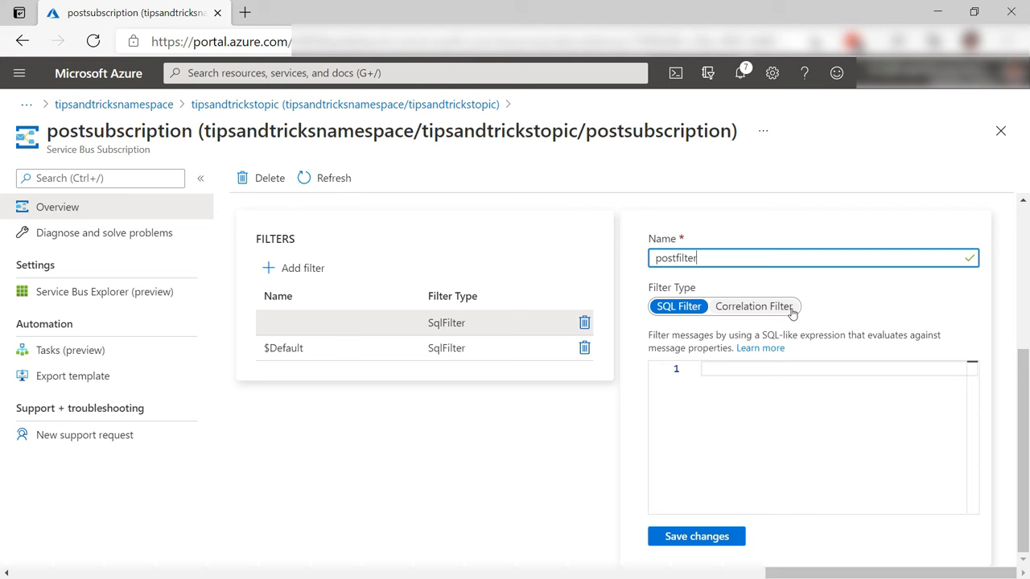
pyautogui.moveTo(779, 313)
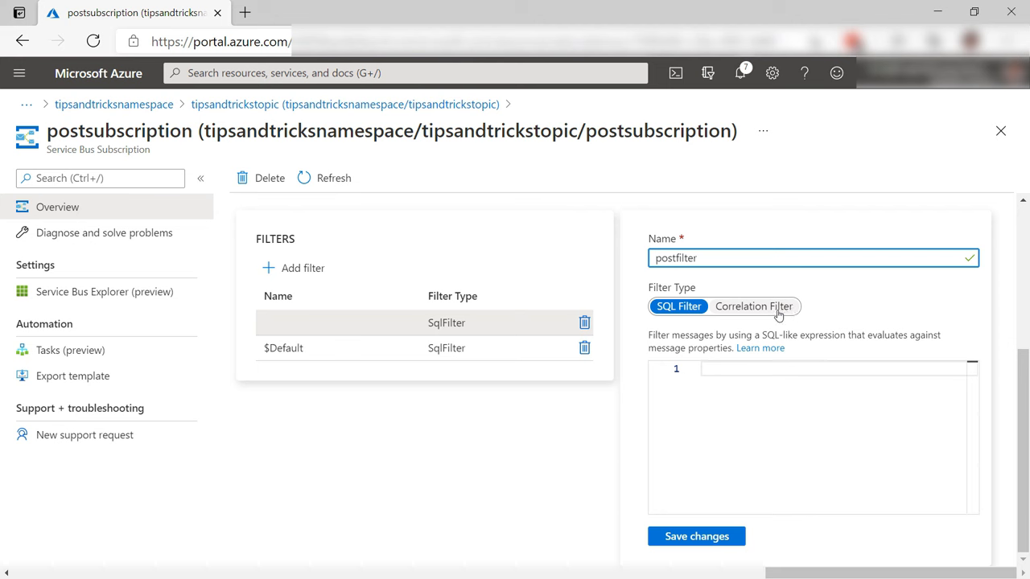
pyautogui.click(753, 306)
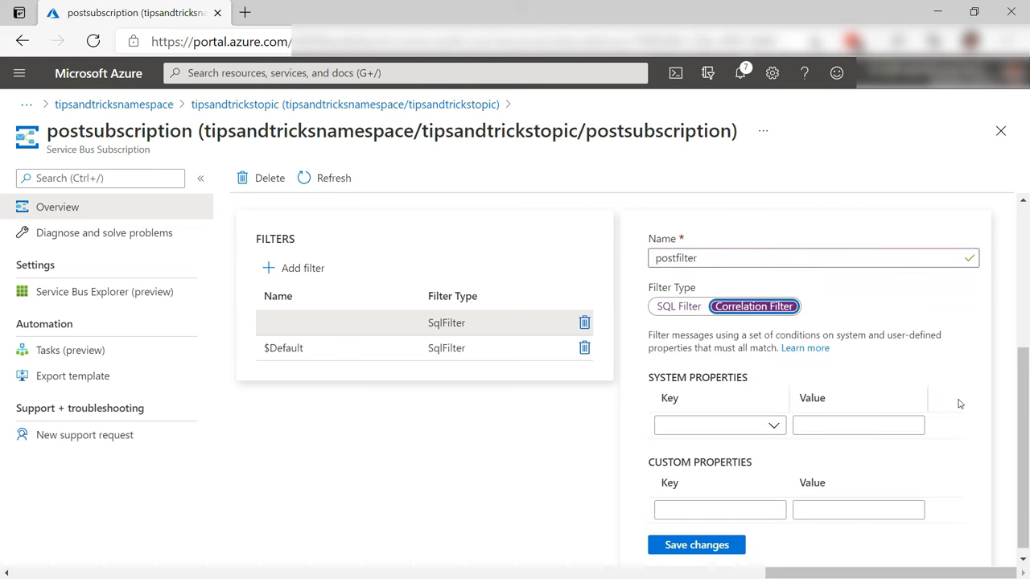
pyautogui.click(719, 425)
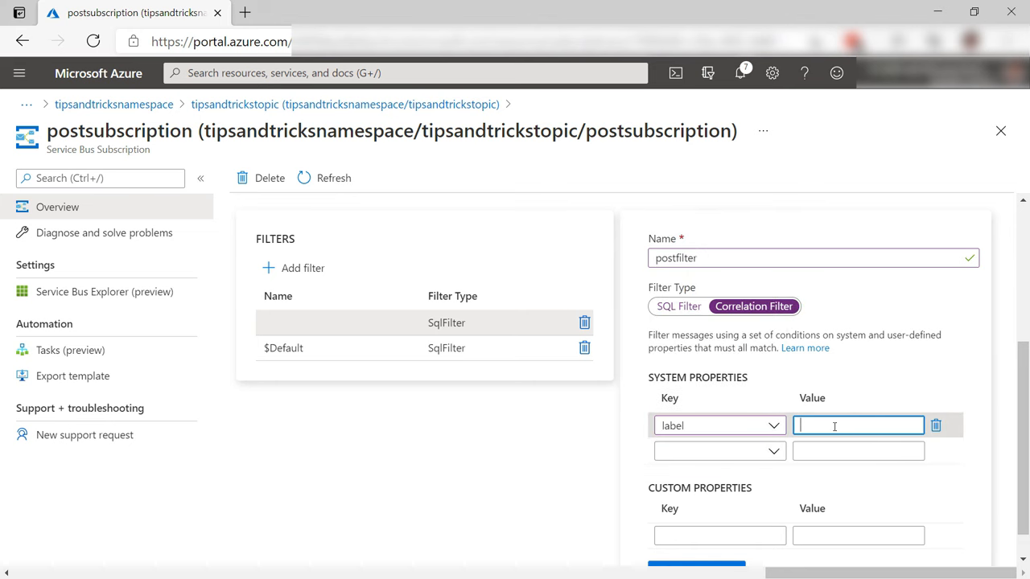
pyautogui.write('post')
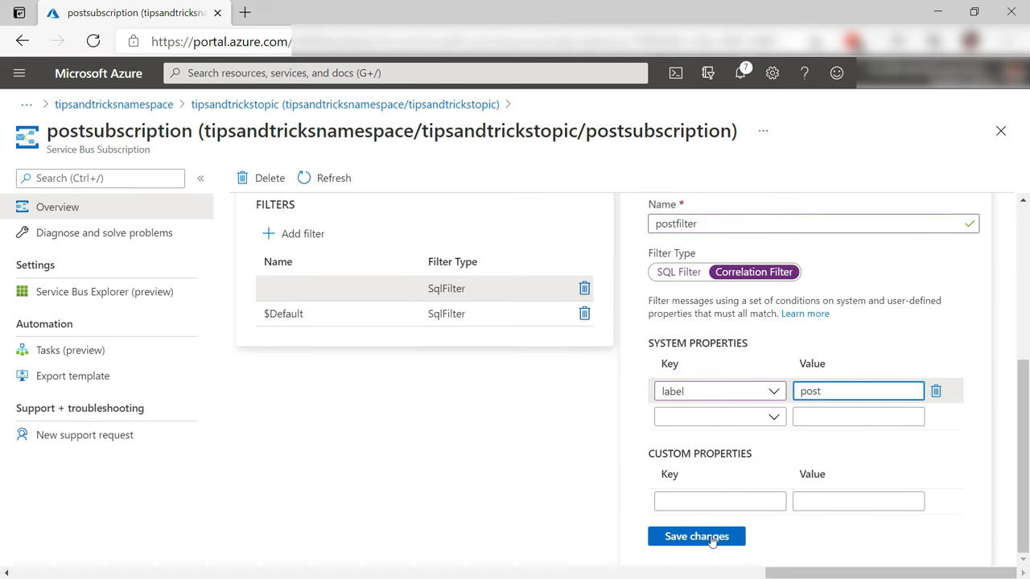
pyautogui.click(695, 536)
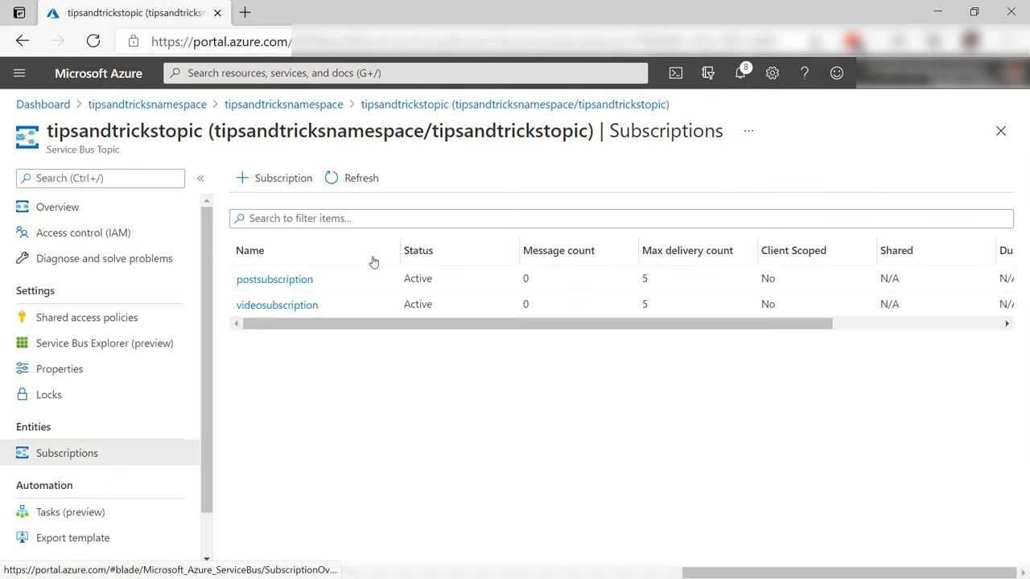
# Step: On videosubscription, save a correlation filter videofilter matching label = video and return to the subscriptions
pyautogui.click(277, 304)
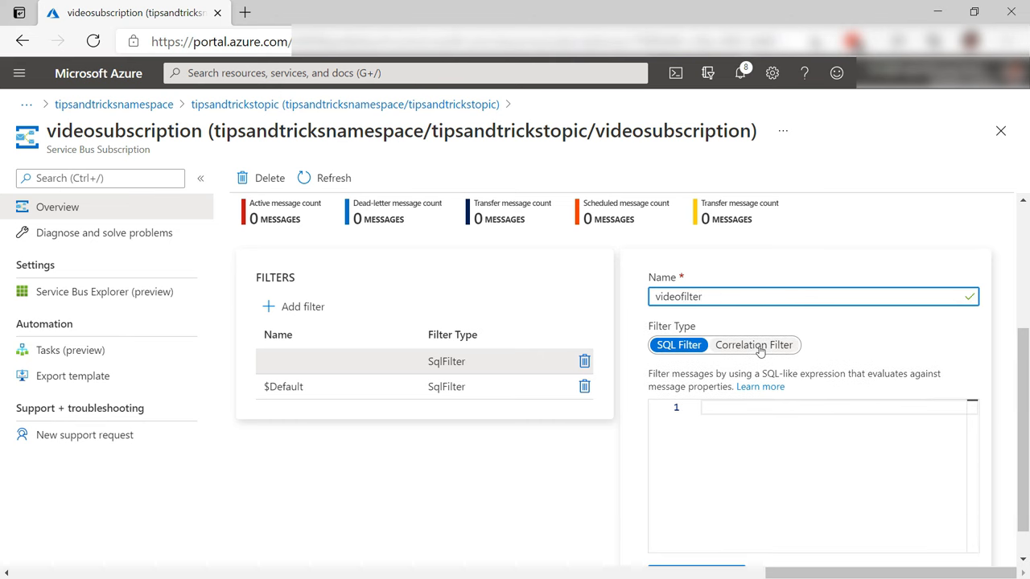
pyautogui.click(752, 345)
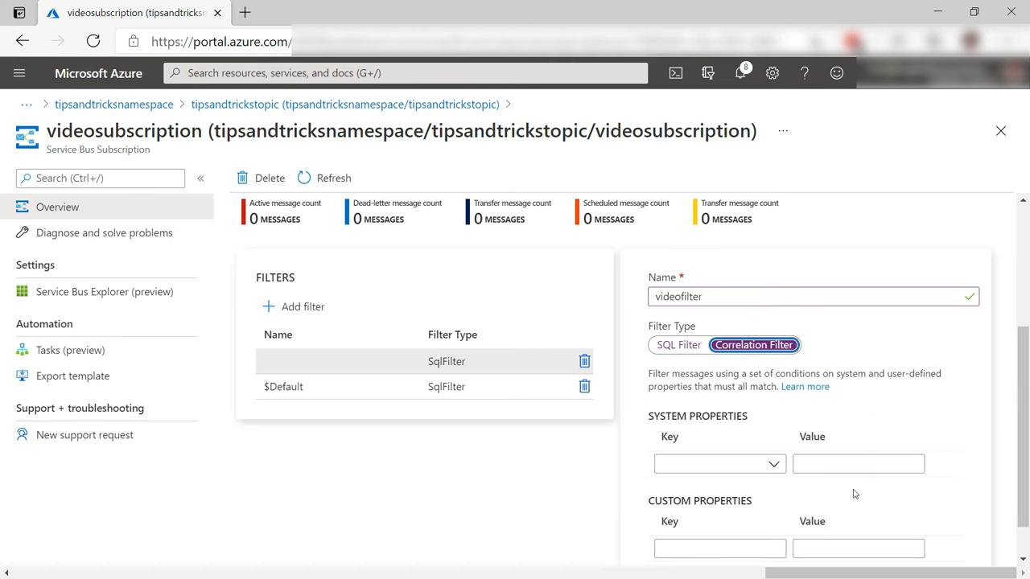
pyautogui.click(718, 463)
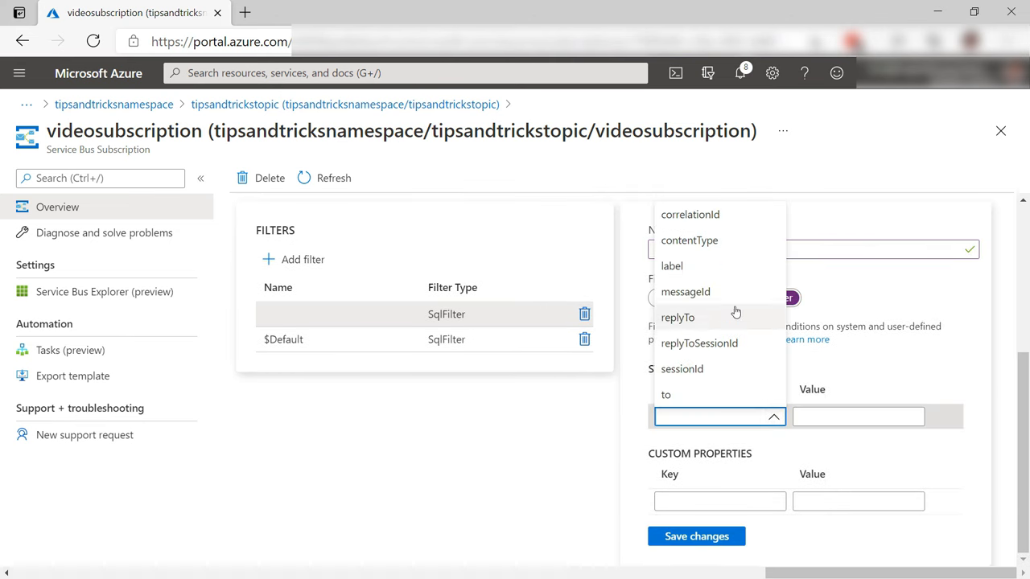
pyautogui.write('vid')
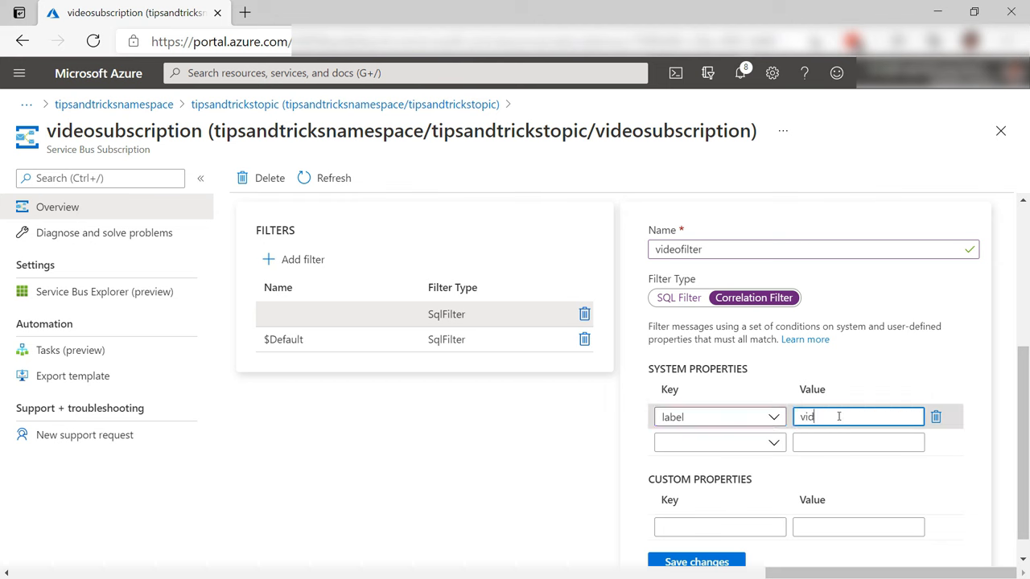
pyautogui.click(695, 562)
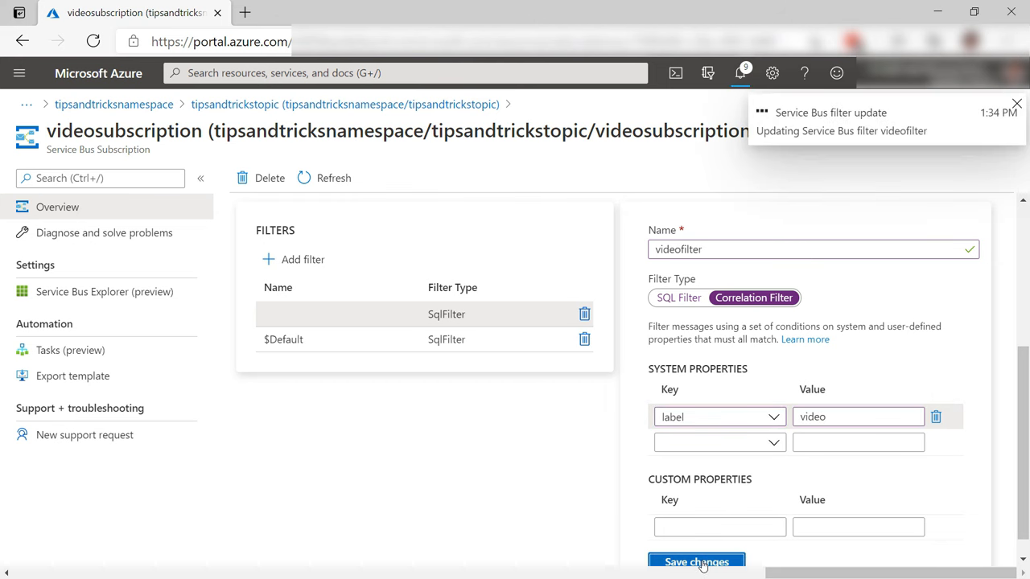
pyautogui.click(695, 561)
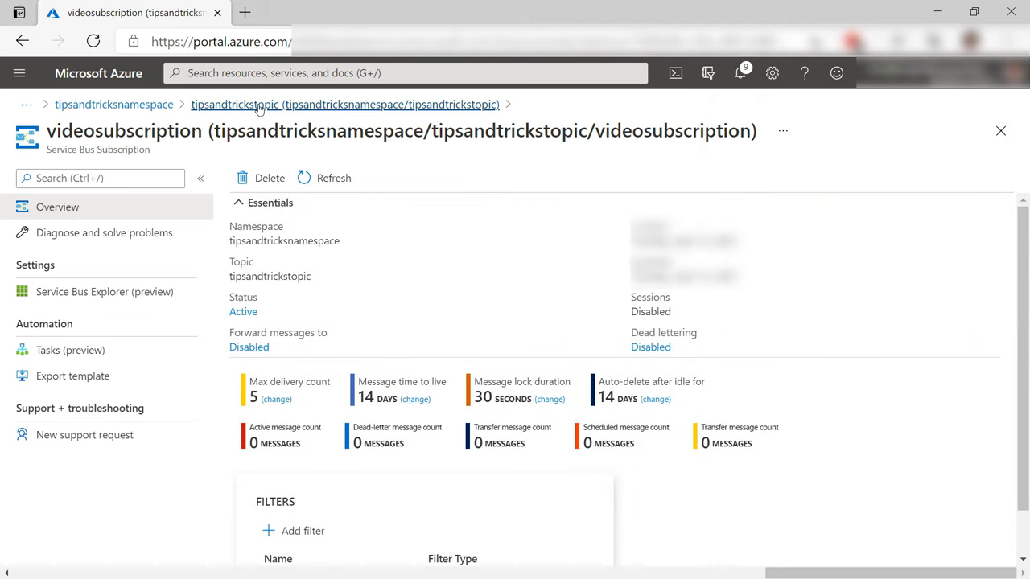
pyautogui.moveTo(256, 109)
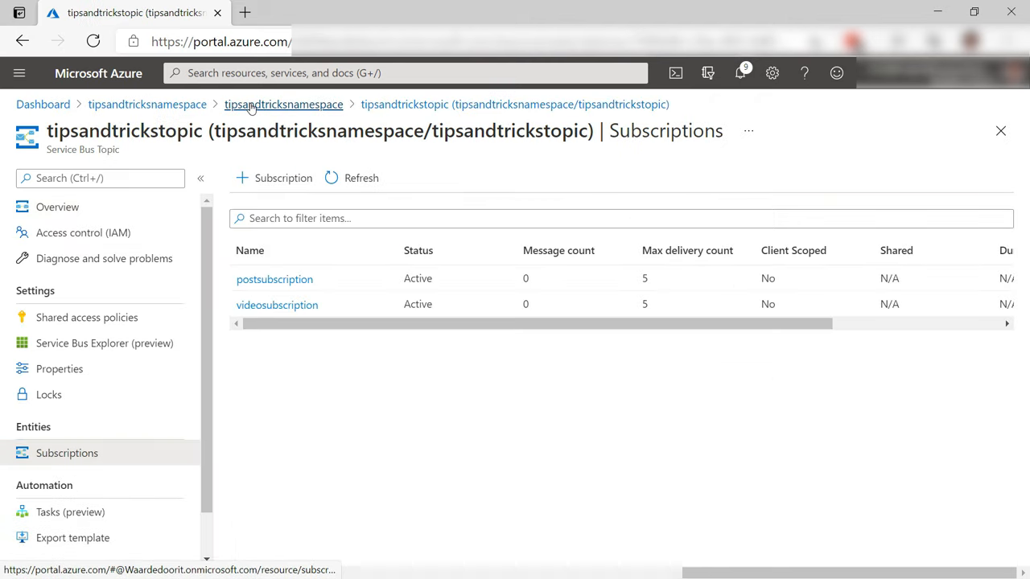
# Step: In Service Bus Explorer, send a plain-text message 'message about a post' with label post
pyautogui.click(104, 342)
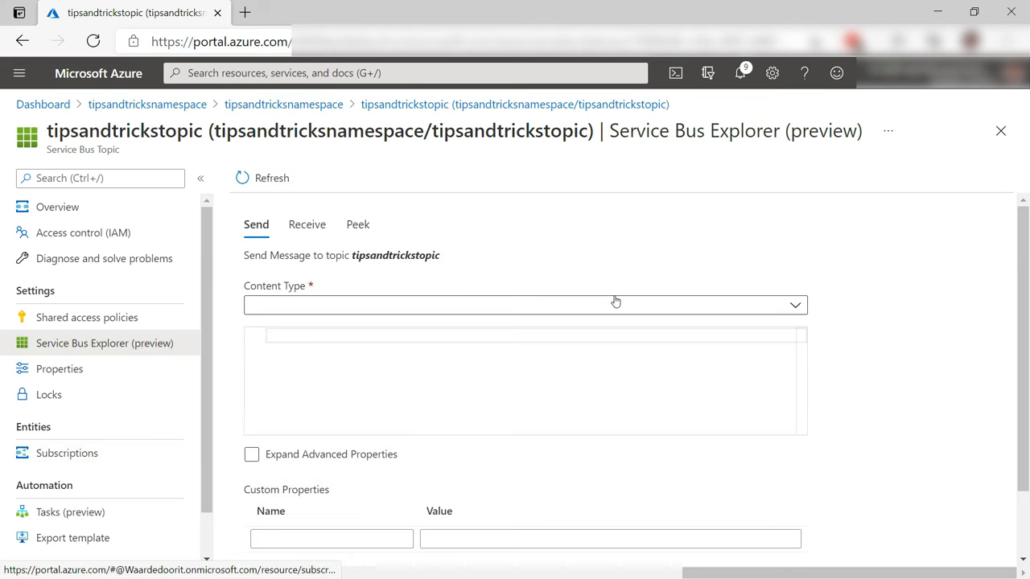
pyautogui.click(525, 305)
pyautogui.write('This is a')
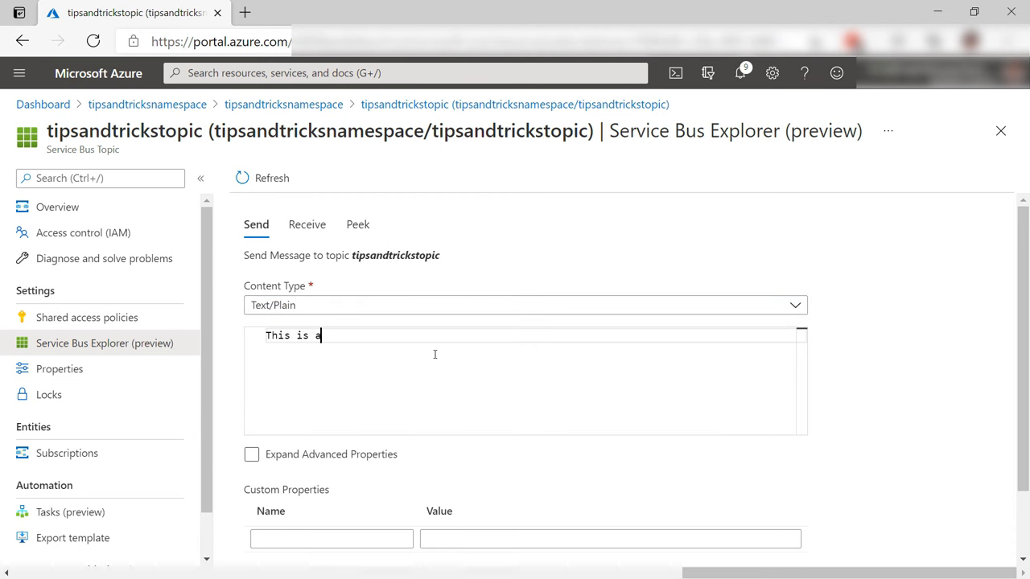
pyautogui.write('message about a post')
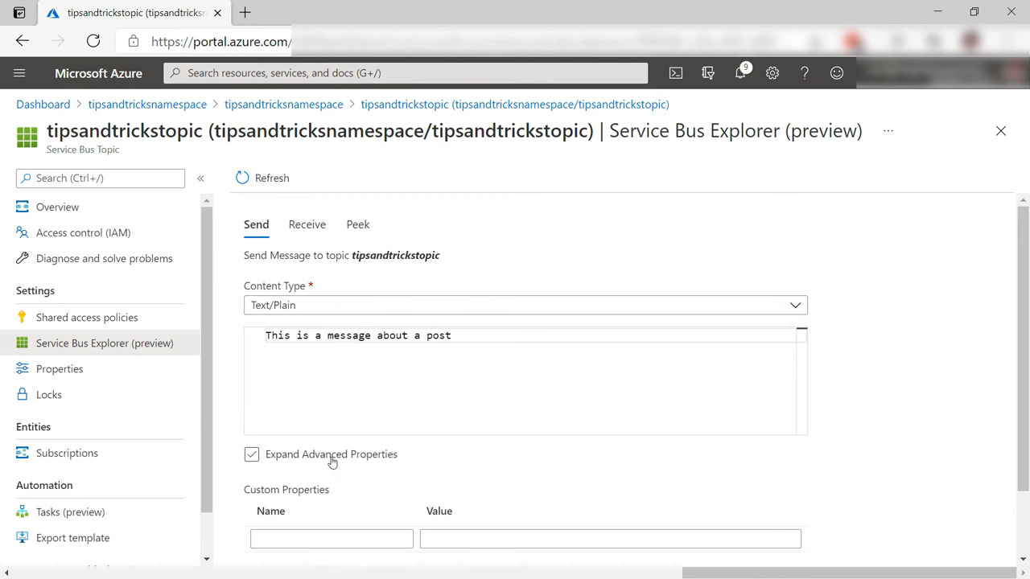
pyautogui.click(251, 454)
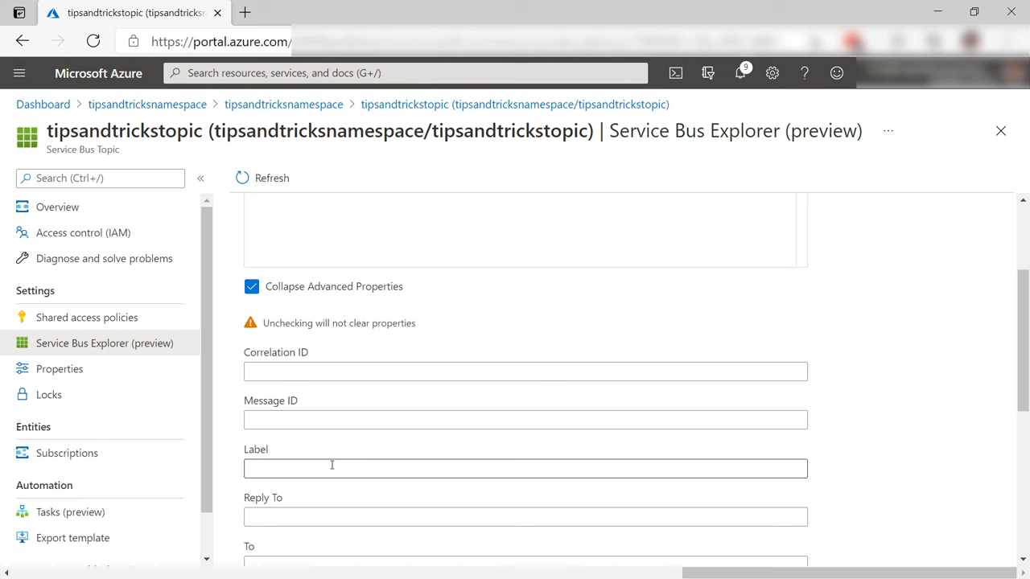
pyautogui.write('post')
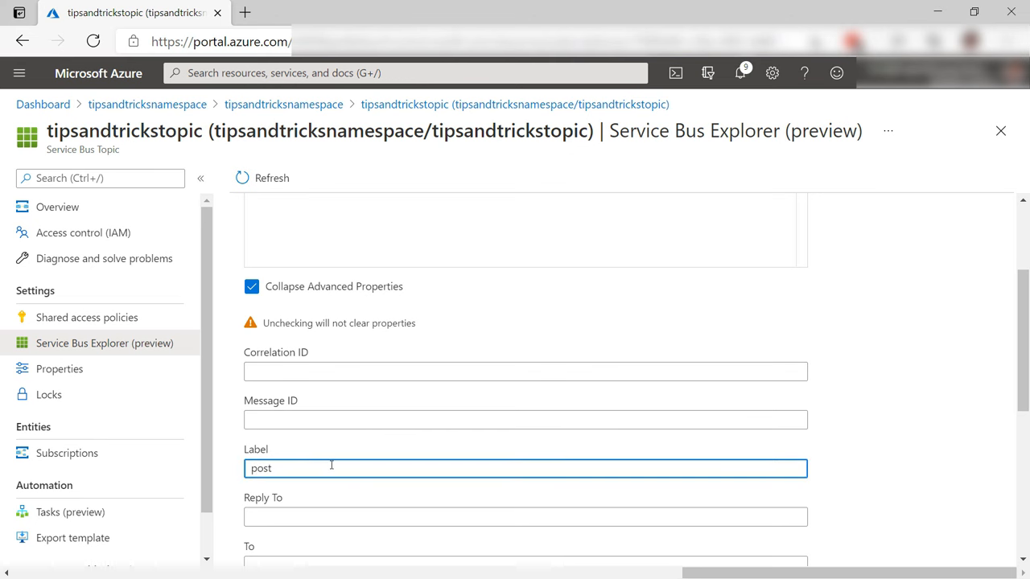
pyautogui.scroll(-3)
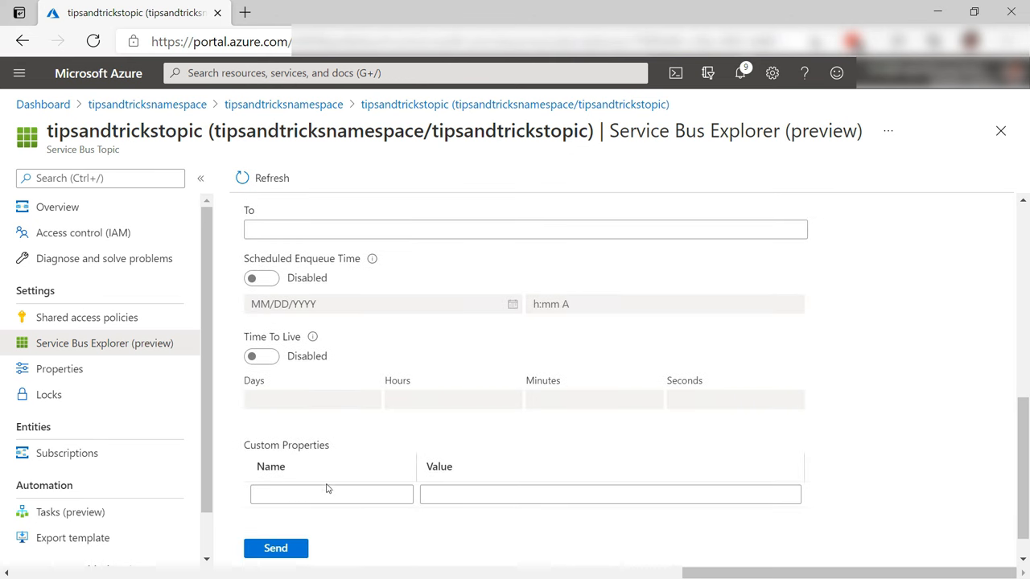
pyautogui.click(275, 547)
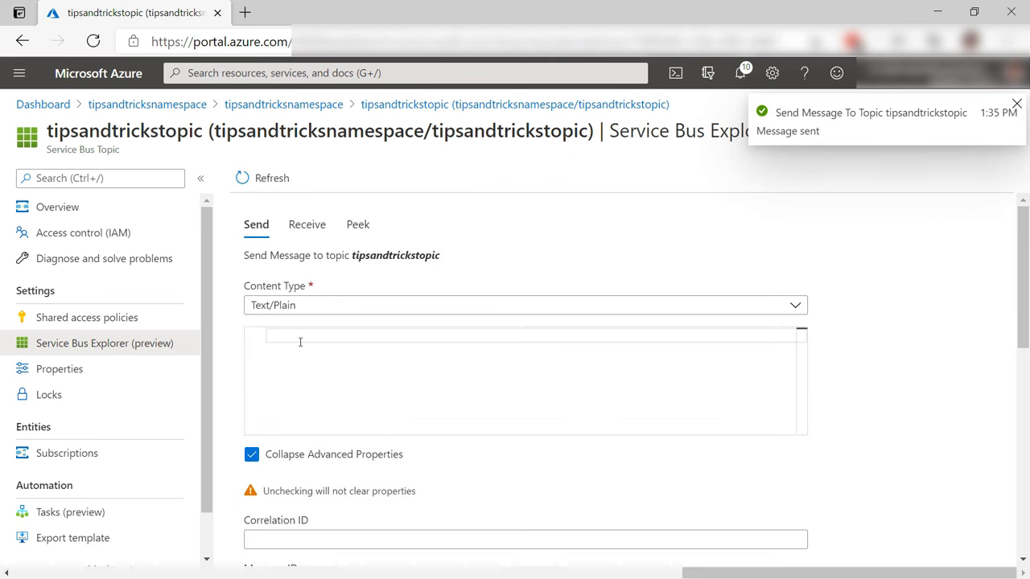
# Step: Send a second plain-text message 'message about a video' with label video
pyautogui.write('message about a video')
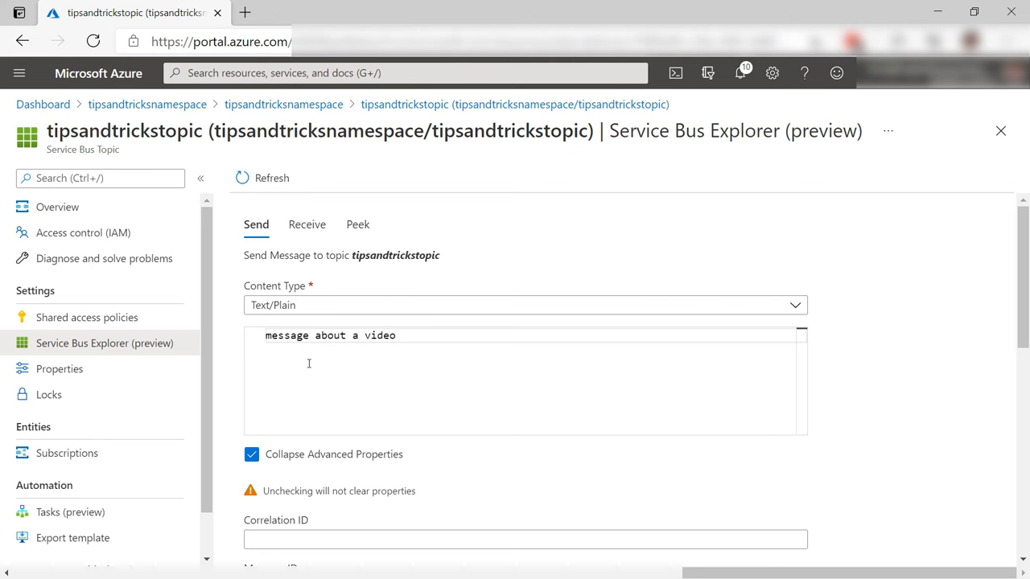
pyautogui.scroll(-3)
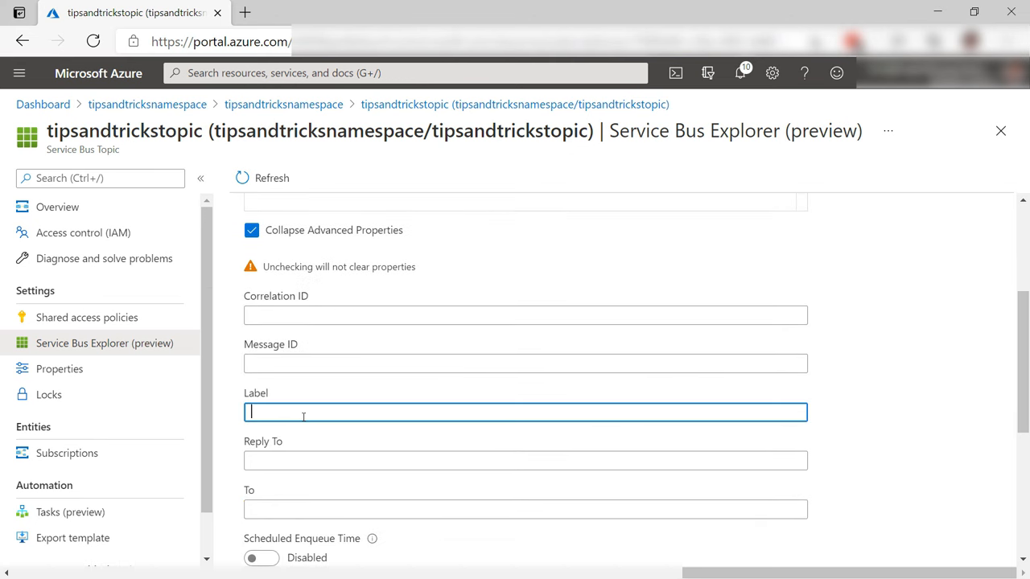
pyautogui.write('video')
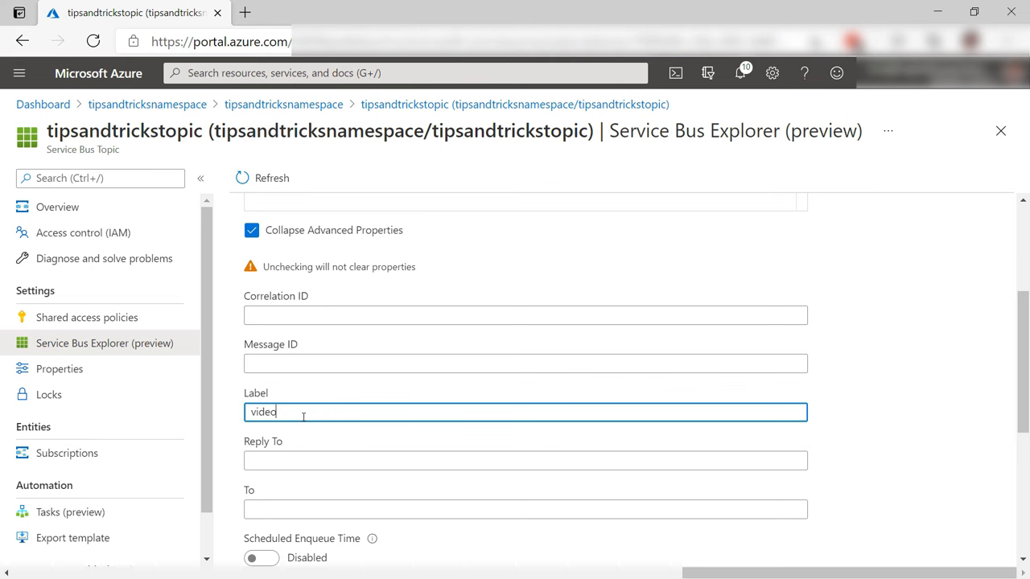
pyautogui.scroll(-3)
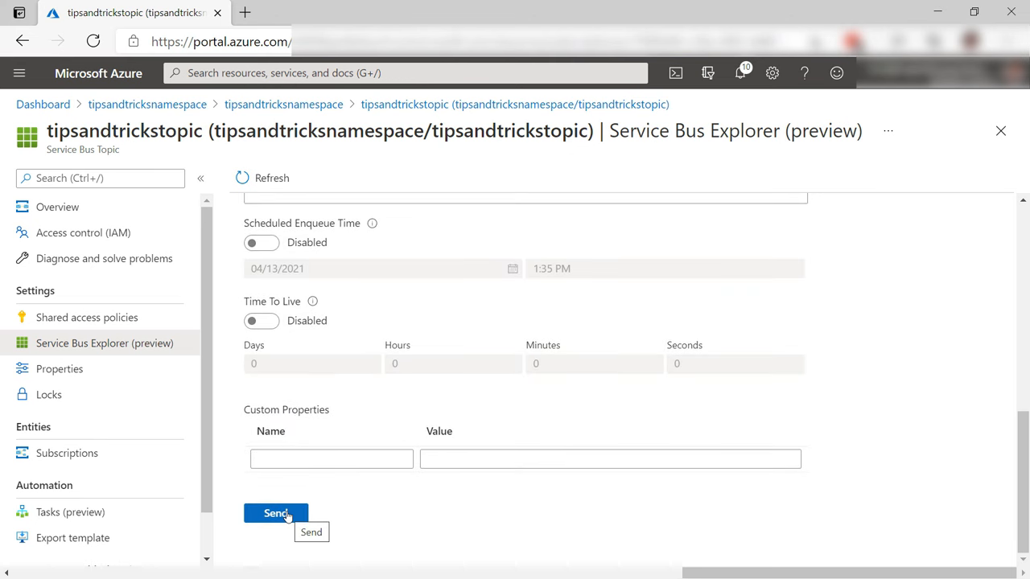
pyautogui.click(275, 513)
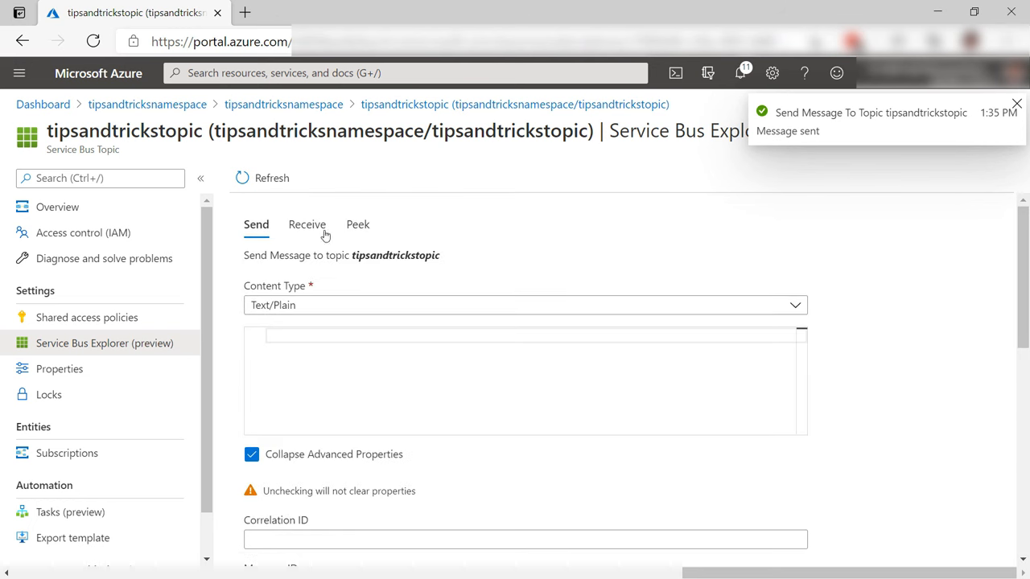
# Step: Peek postsubscription to see its one post-labelled message, then switch to Receive mode
pyautogui.click(306, 225)
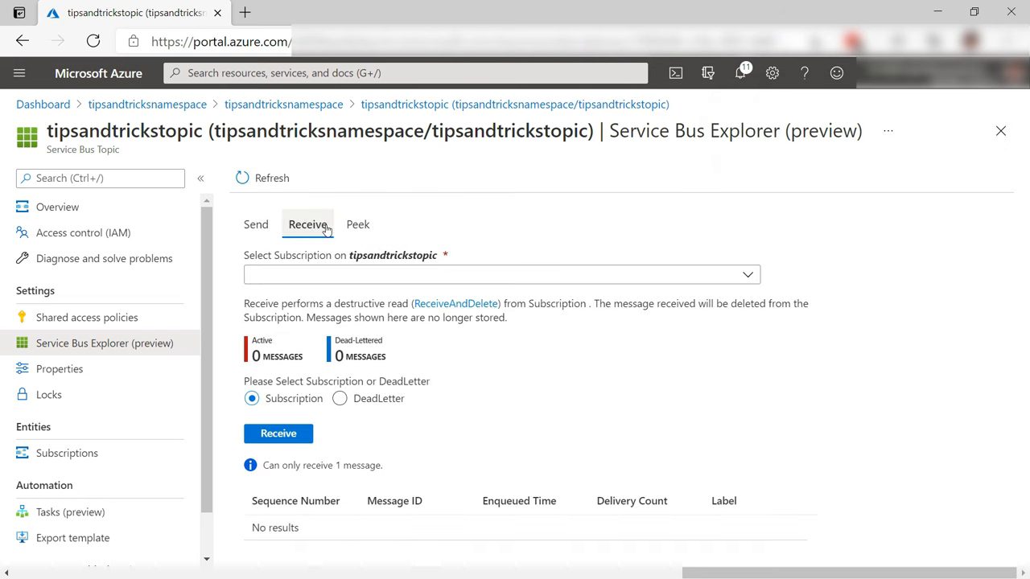
pyautogui.click(357, 226)
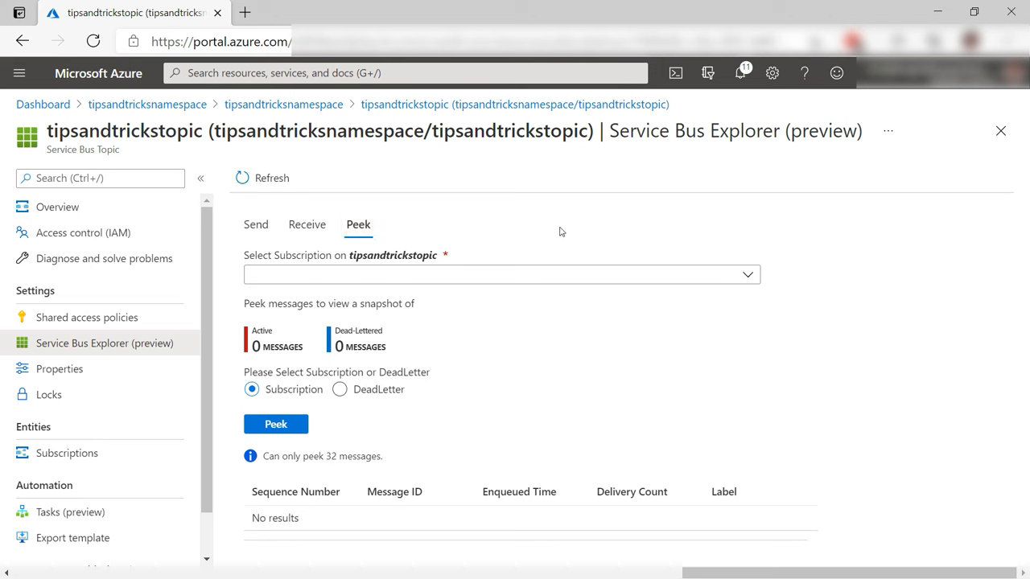
pyautogui.click(501, 273)
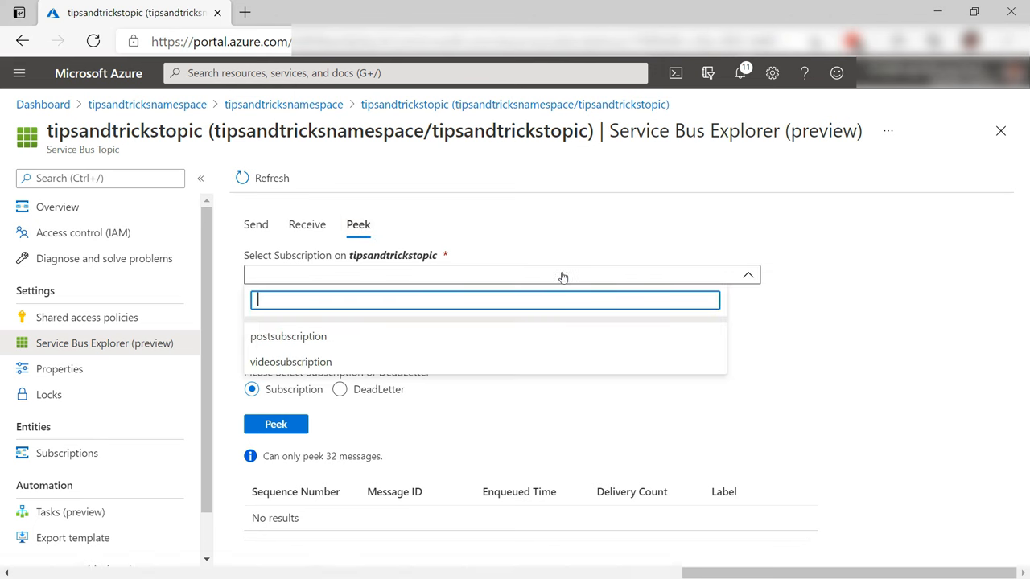
pyautogui.click(288, 336)
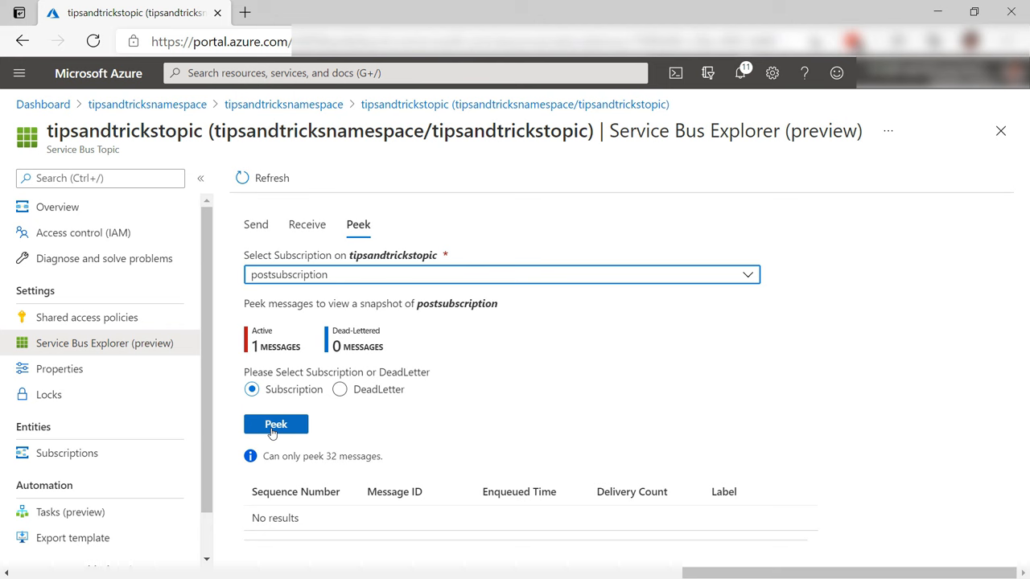
pyautogui.click(276, 425)
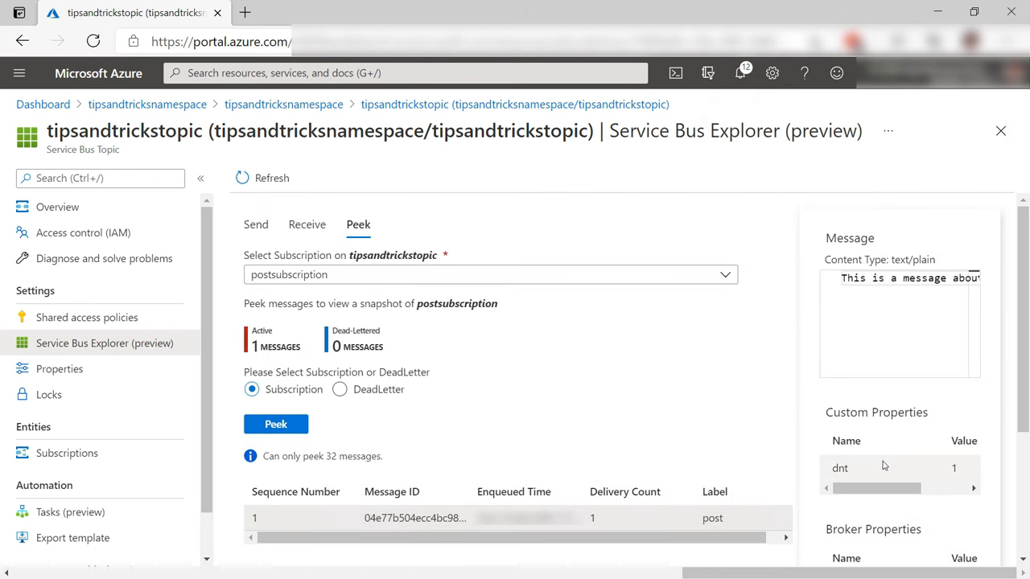
pyautogui.click(306, 226)
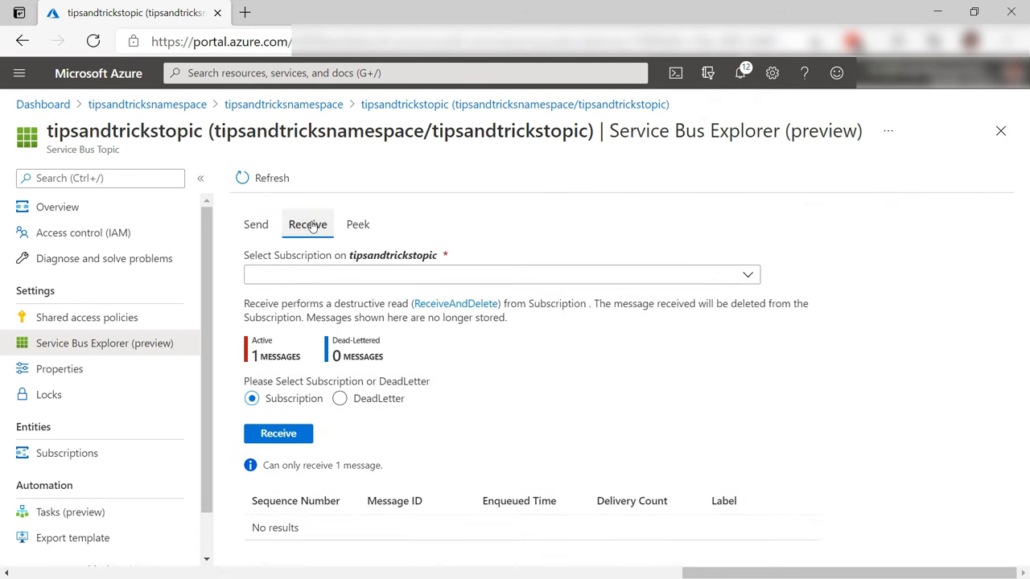
# Step: Receive videosubscription's one message labelled 'video', leaving it with zero active messages
pyautogui.click(502, 274)
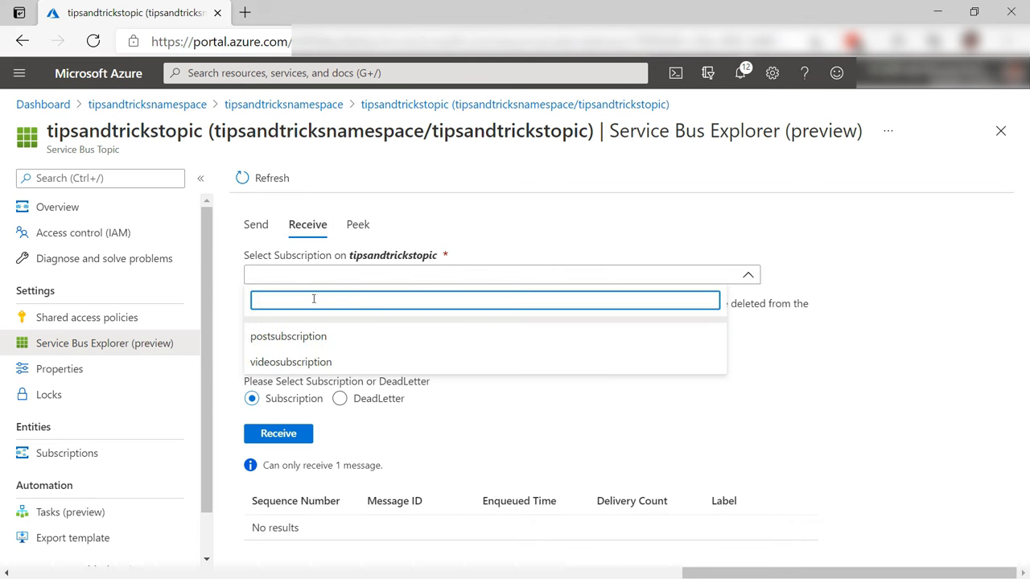
pyautogui.click(290, 360)
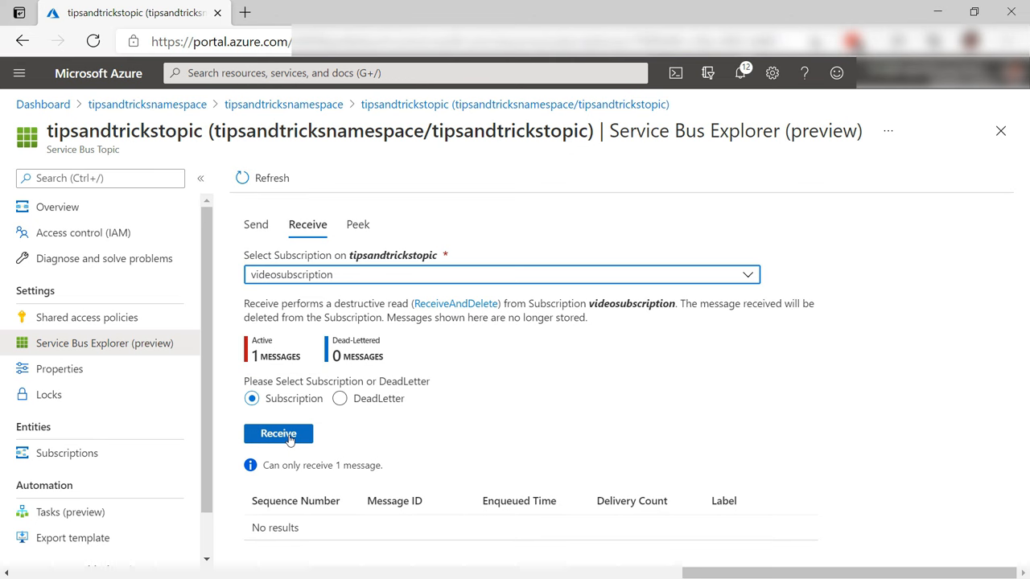
pyautogui.click(277, 434)
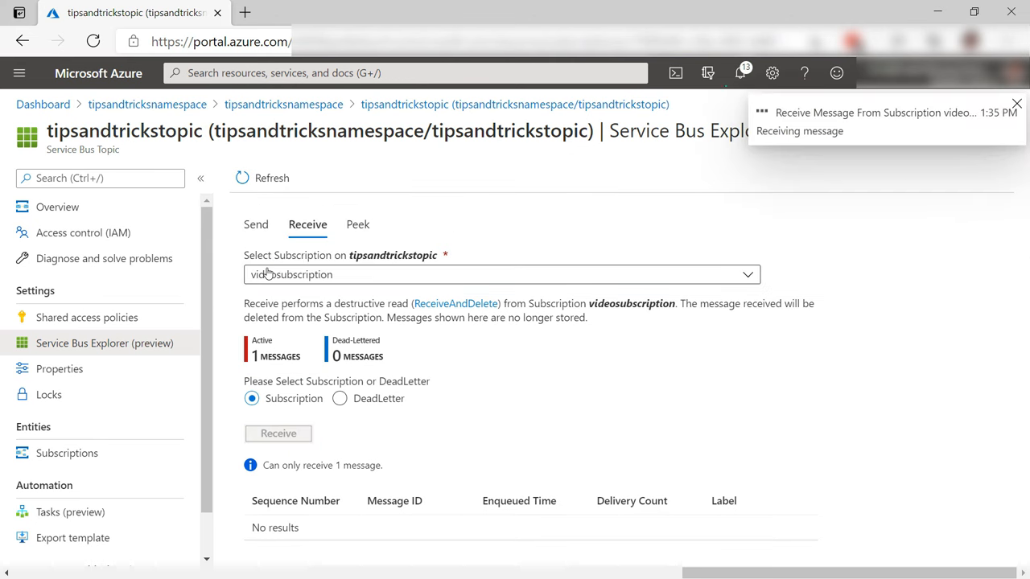
pyautogui.click(277, 432)
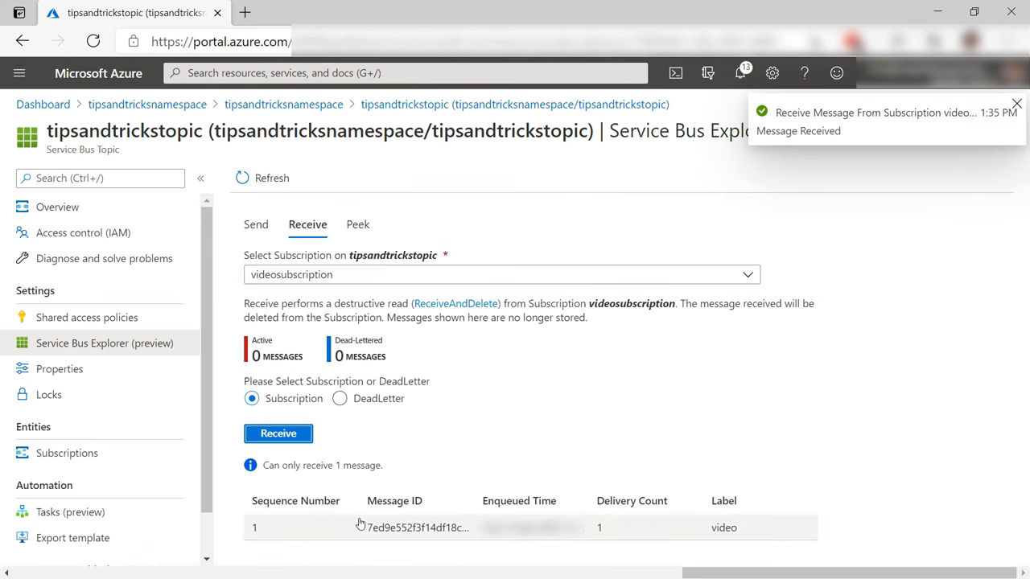